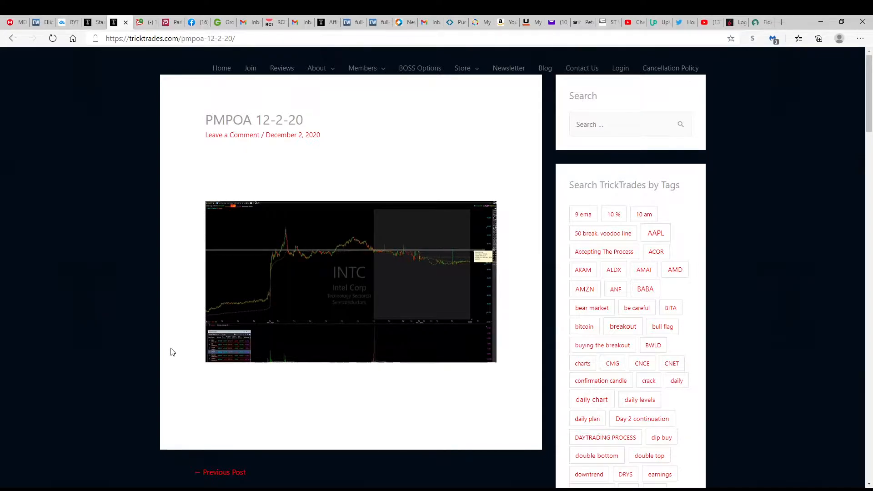
pyautogui.moveTo(376, 165)
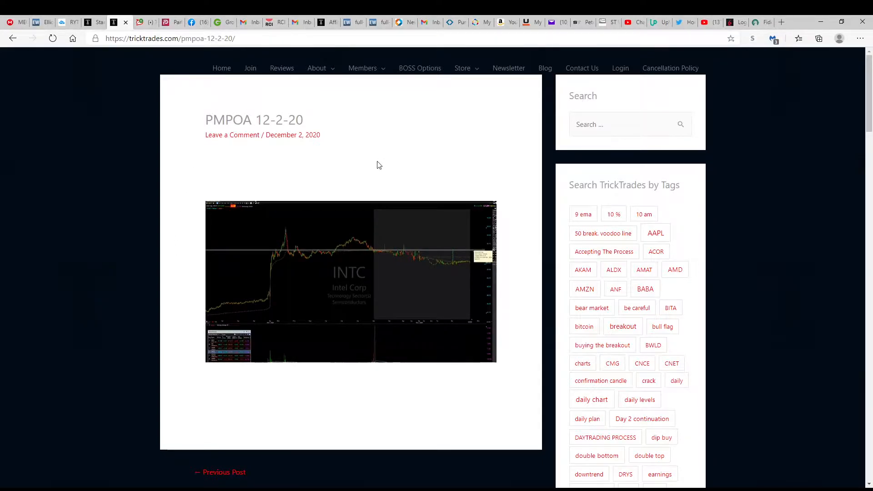
pyautogui.moveTo(370, 168)
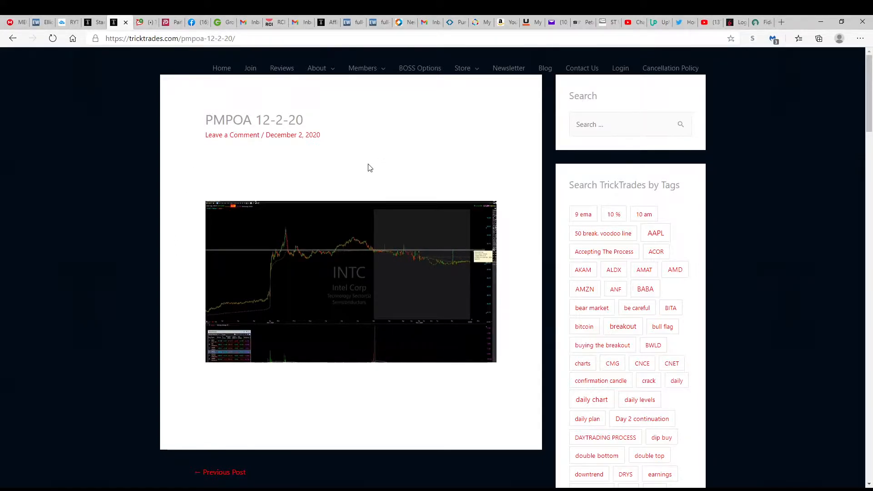
pyautogui.moveTo(273, 168)
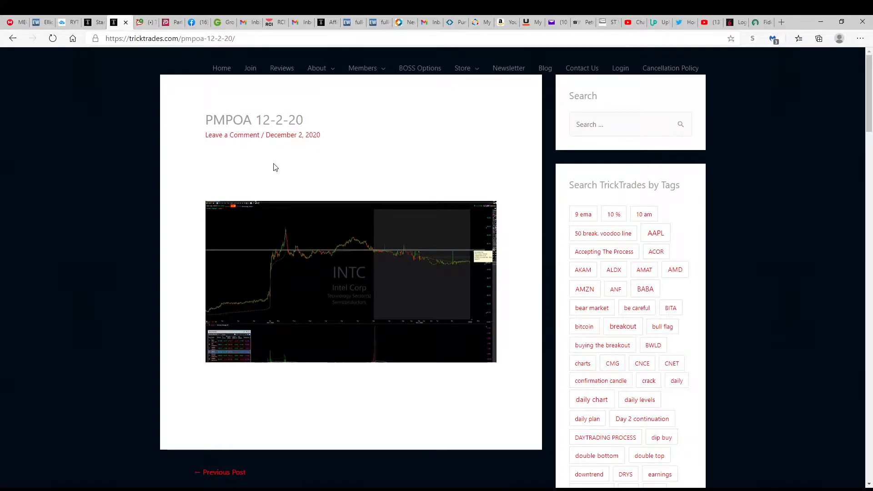
pyautogui.moveTo(274, 160)
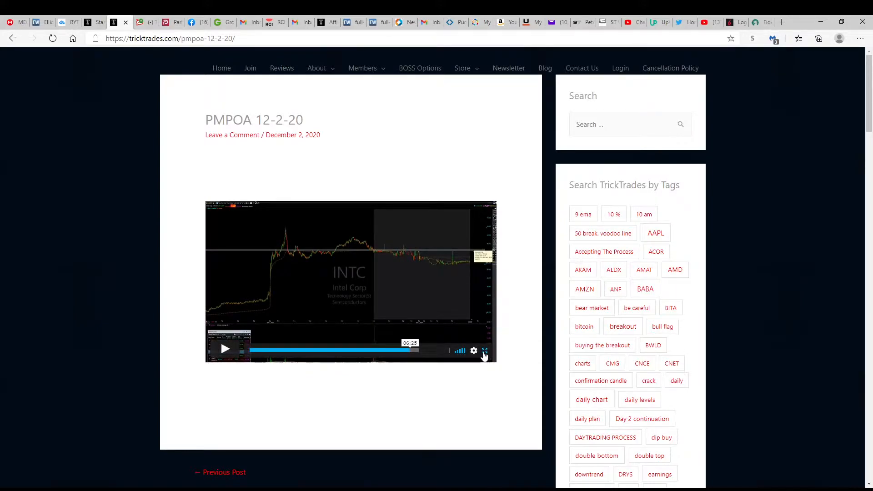
# Play the PMPOA 12-2-20 INTC chart video in full screen
pyautogui.click(485, 351)
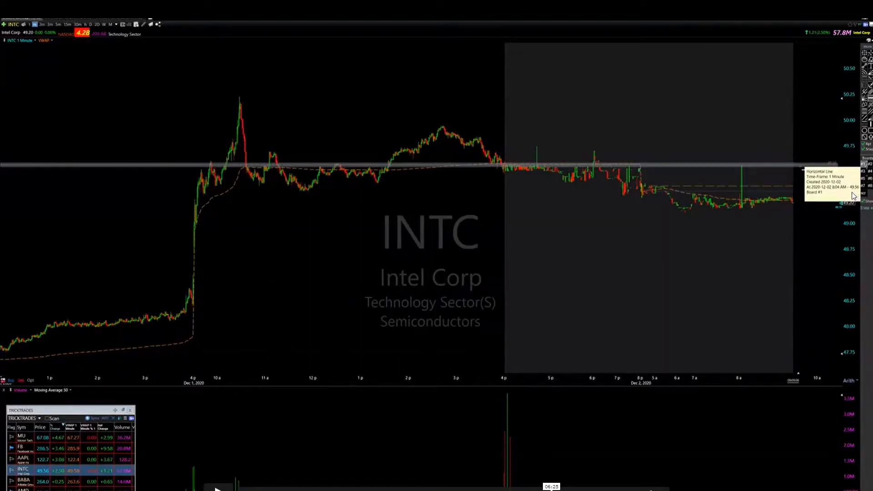
pyautogui.moveTo(517, 308)
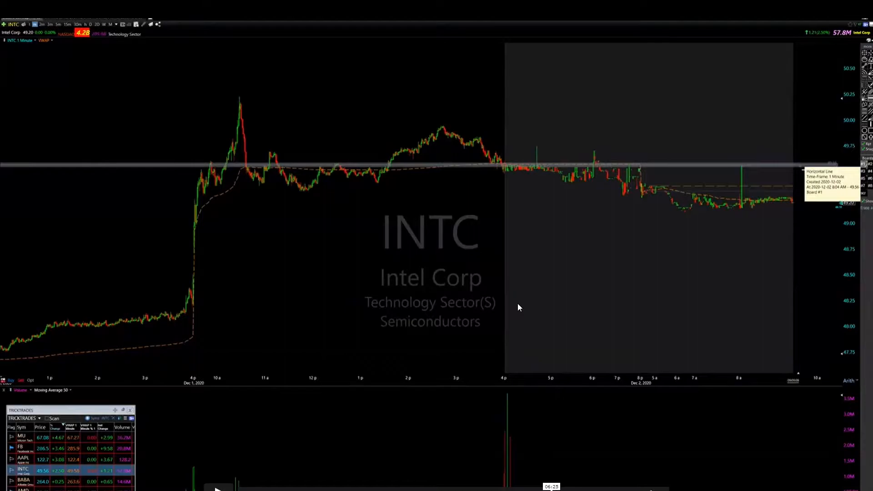
pyautogui.moveTo(387, 294)
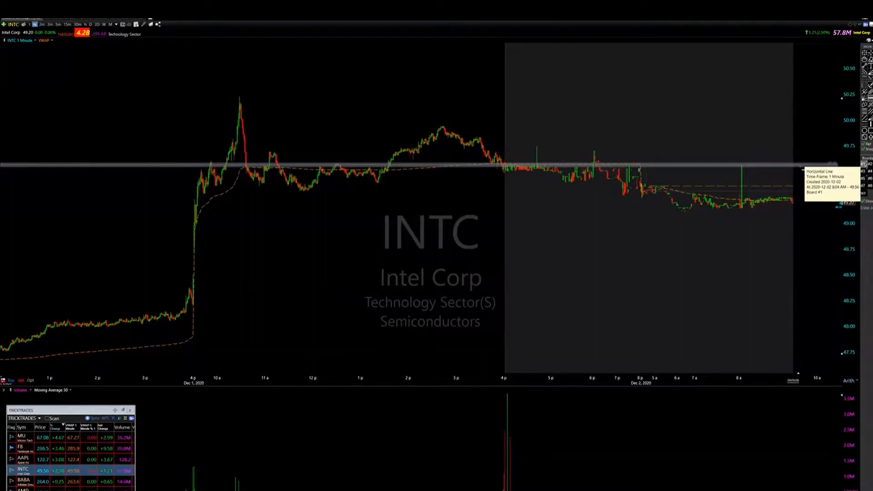
pyautogui.moveTo(401, 243)
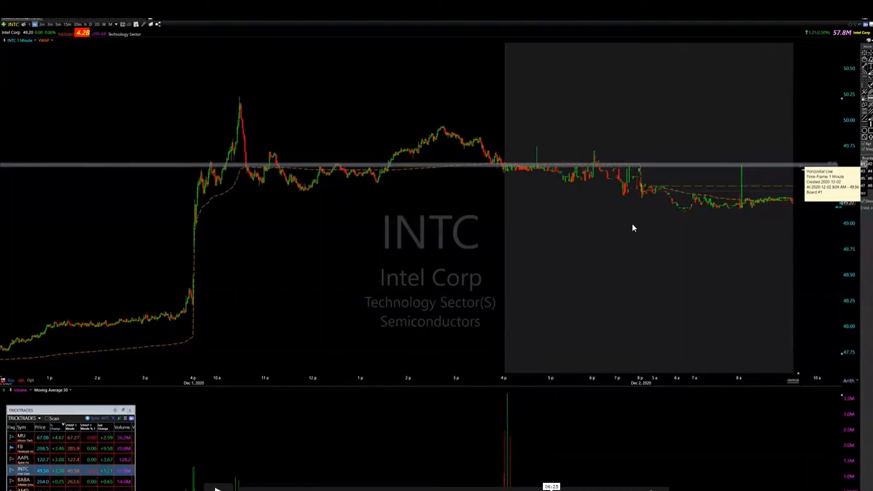
pyautogui.moveTo(381, 225)
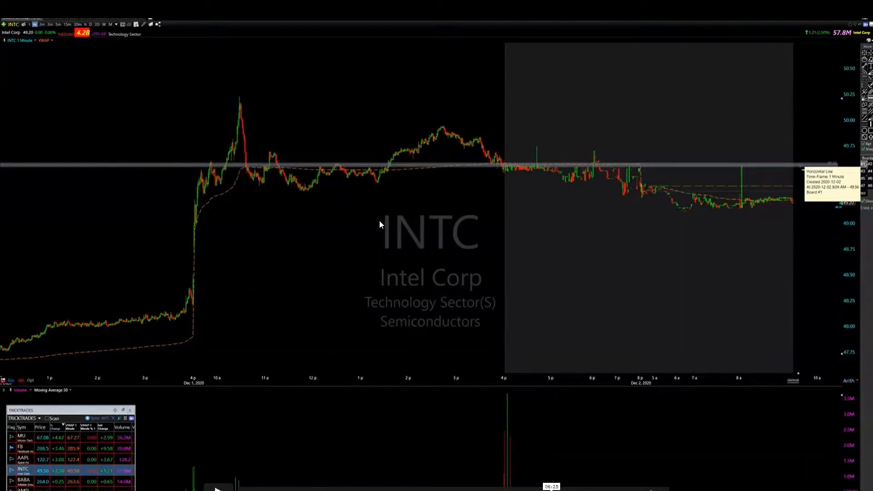
pyautogui.moveTo(390, 246)
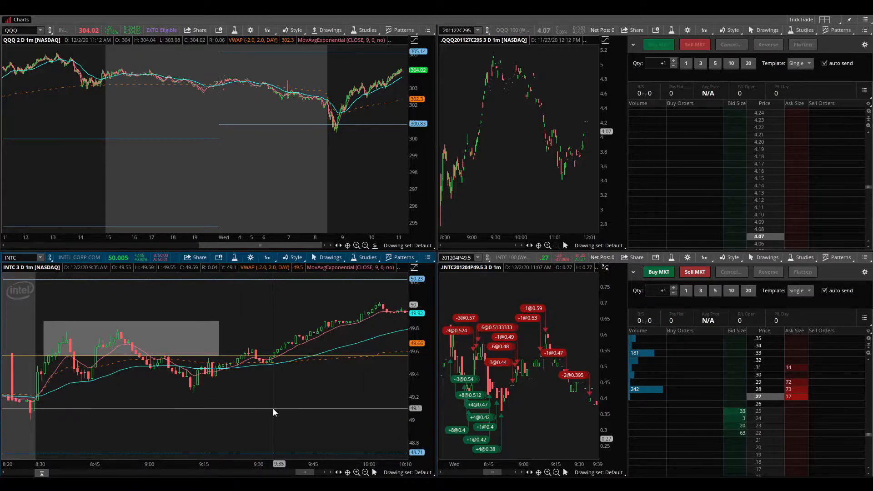
pyautogui.moveTo(224, 275)
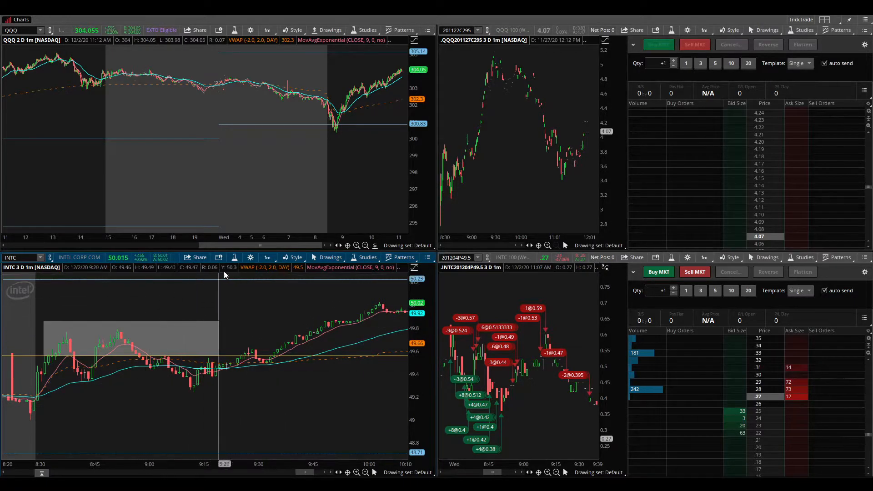
pyautogui.moveTo(512, 309)
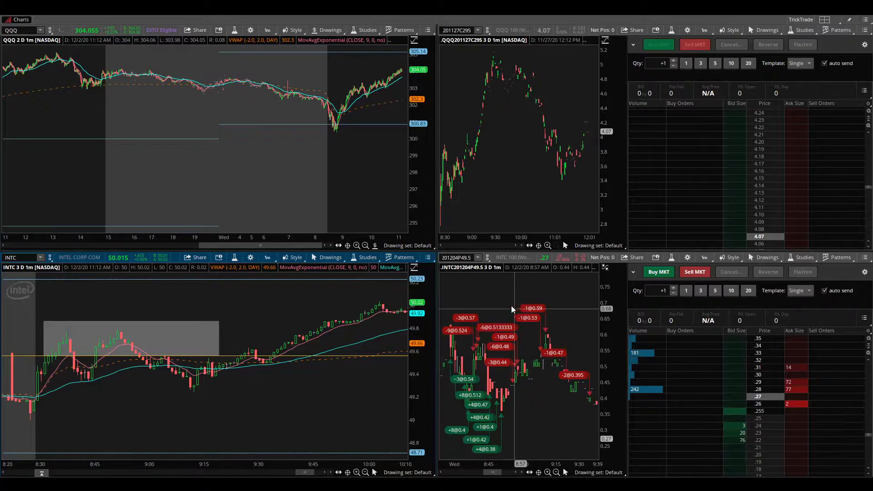
pyautogui.moveTo(548, 360)
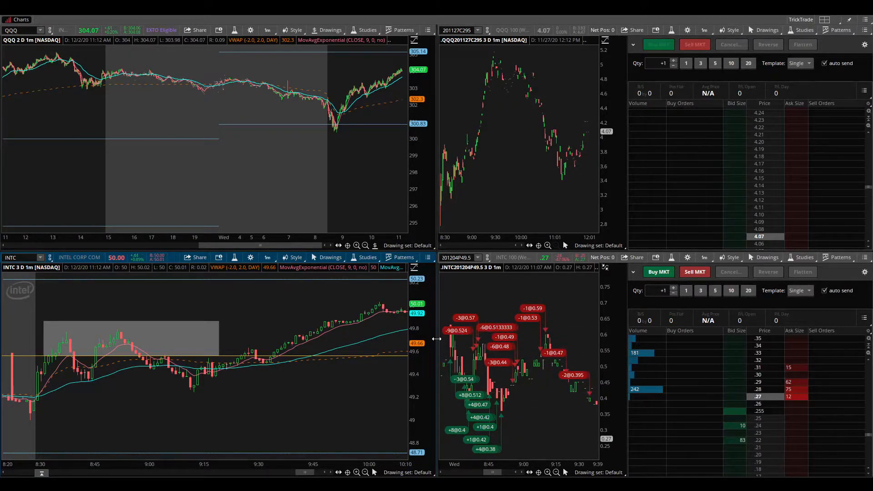
pyautogui.moveTo(166, 406)
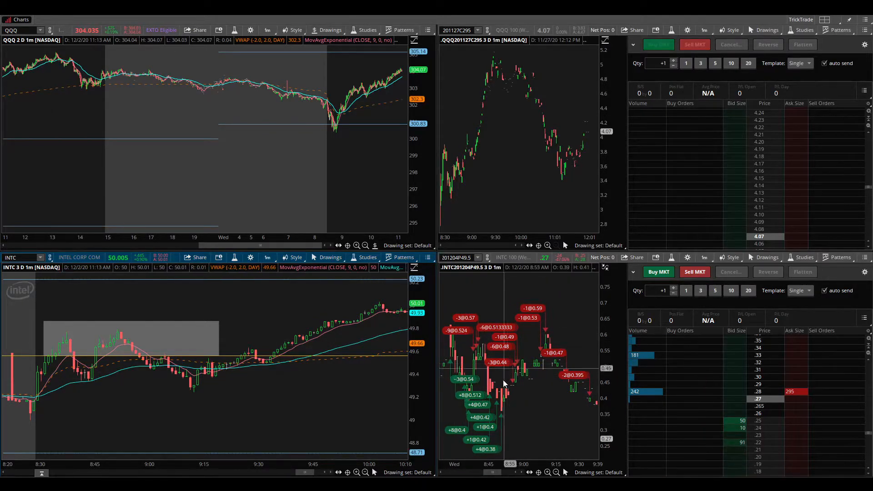
pyautogui.moveTo(501, 443)
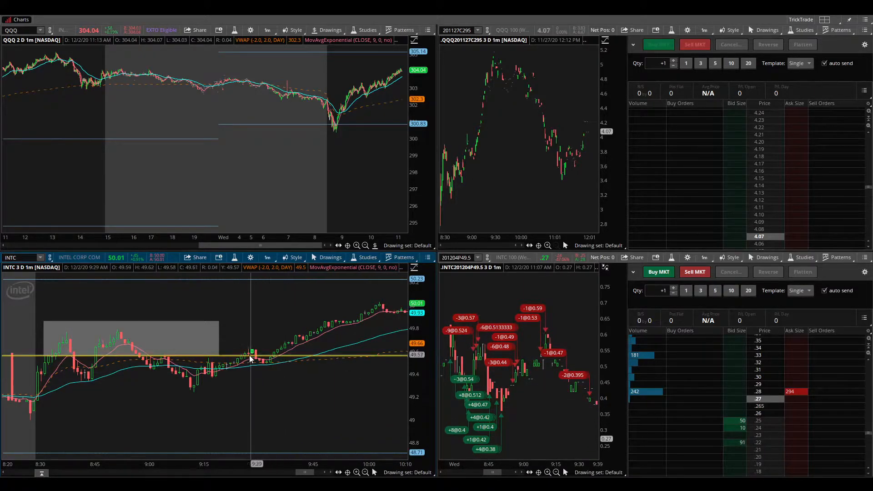
pyautogui.moveTo(390, 367)
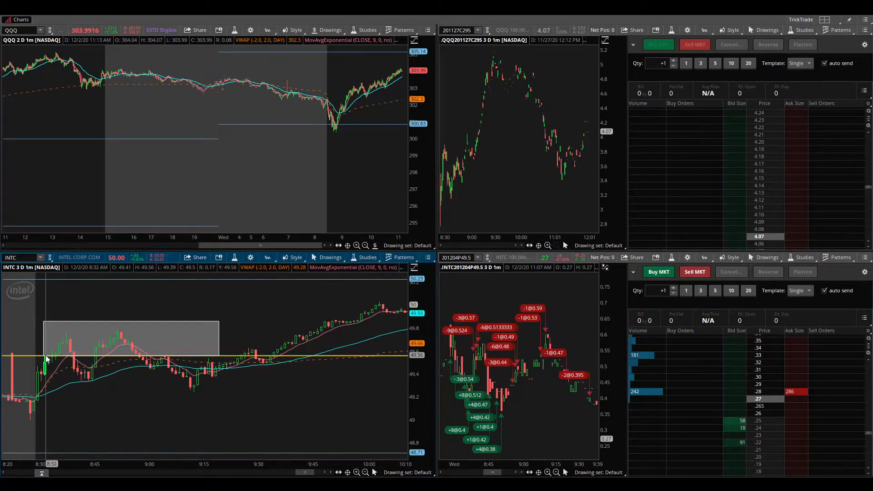
pyautogui.moveTo(60, 349)
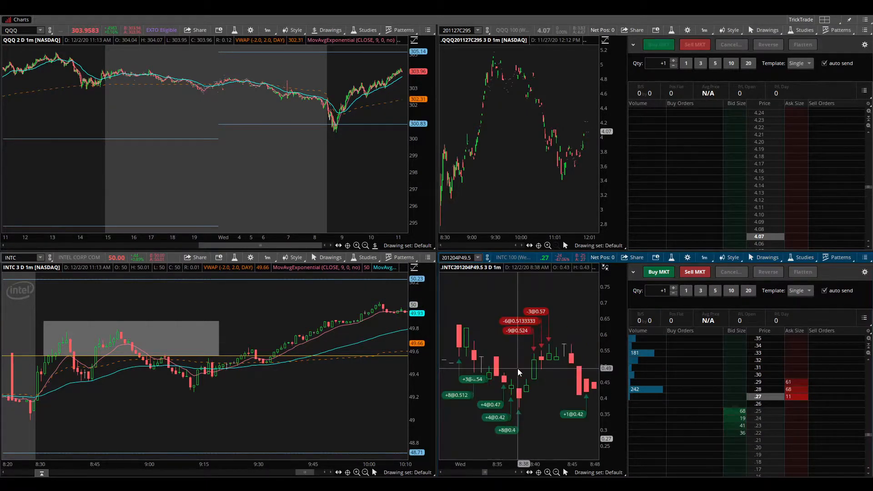
pyautogui.moveTo(461, 354)
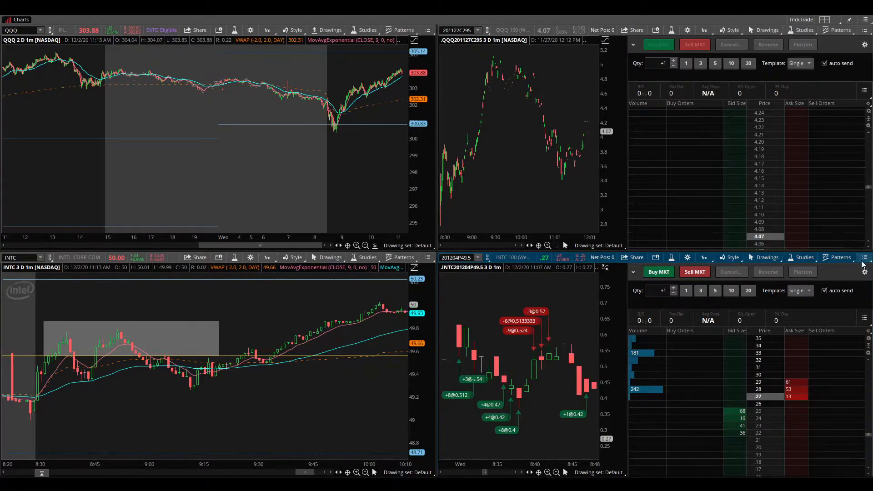
# Maximize the INTC 49.5 put chart cell with its Active Trader ladder
pyautogui.click(867, 265)
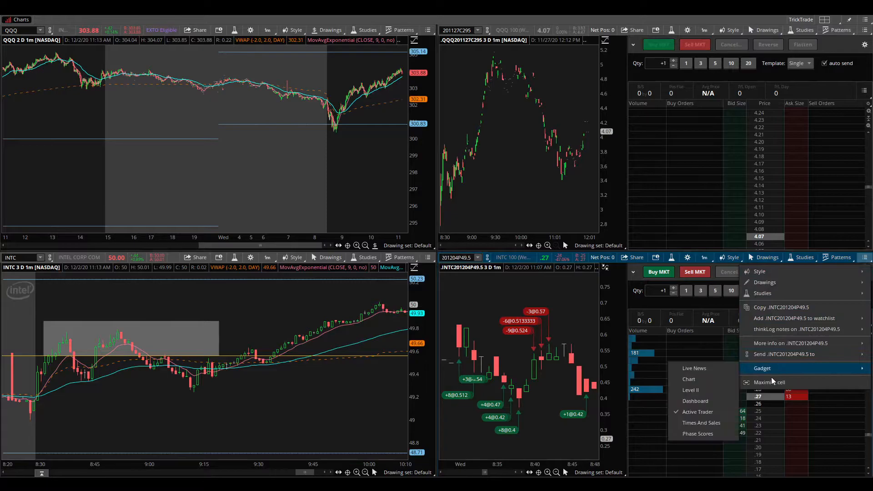
pyautogui.click(769, 382)
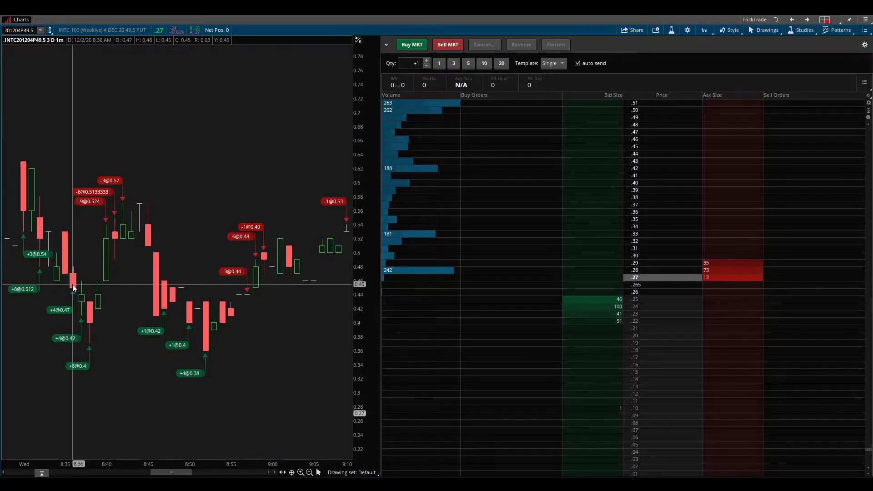
pyautogui.moveTo(73, 287)
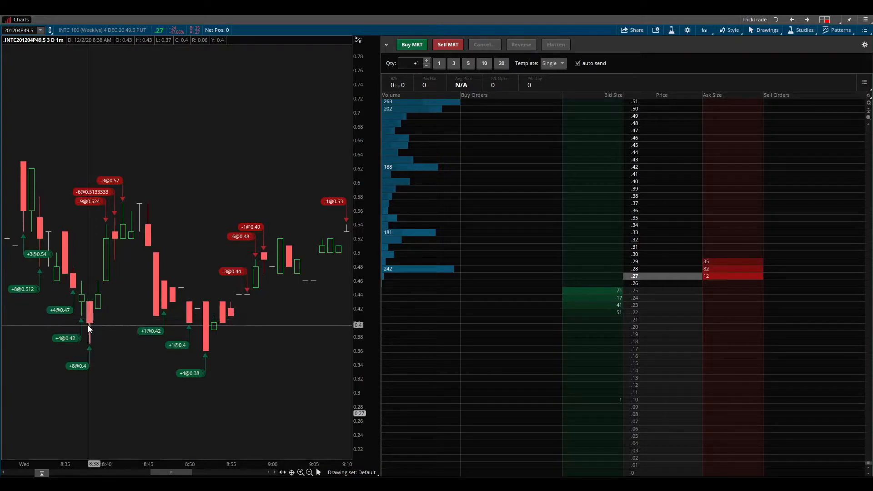
pyautogui.moveTo(96, 343)
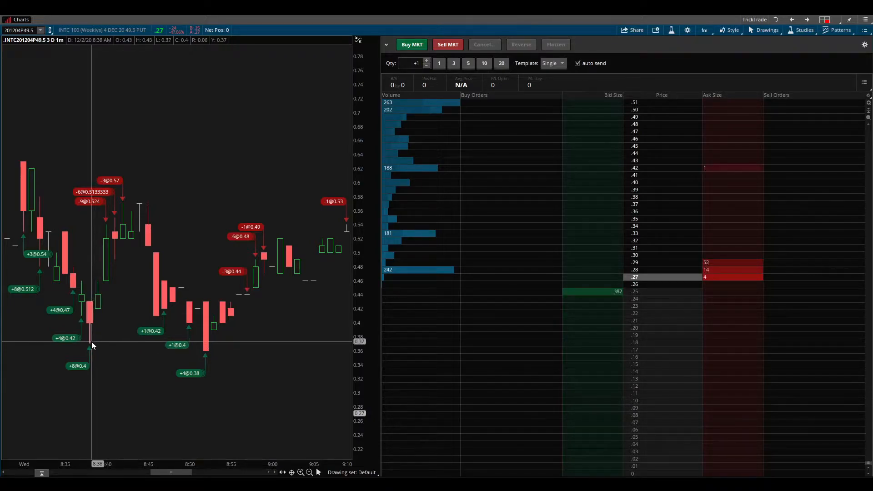
pyautogui.moveTo(82, 331)
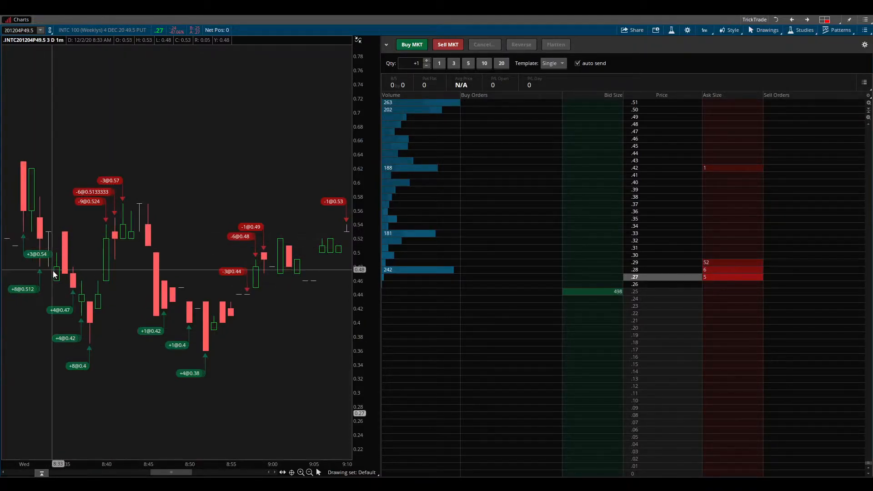
pyautogui.moveTo(61, 311)
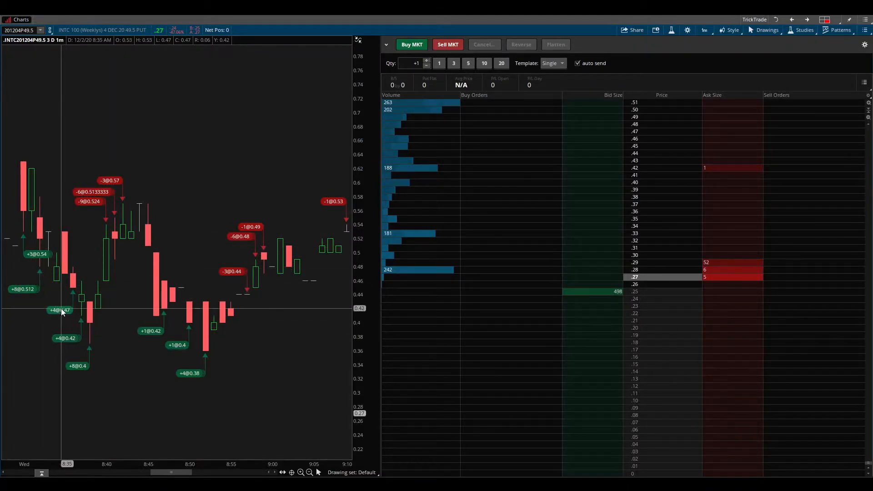
pyautogui.moveTo(66, 349)
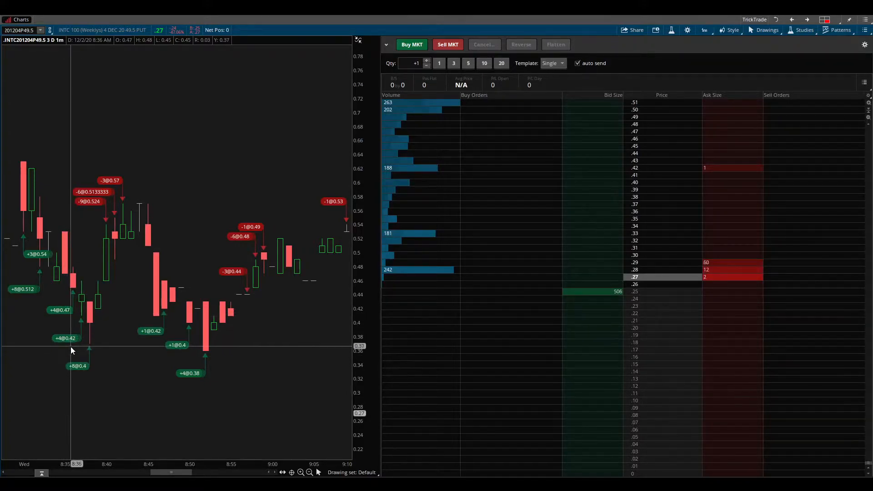
pyautogui.moveTo(106, 342)
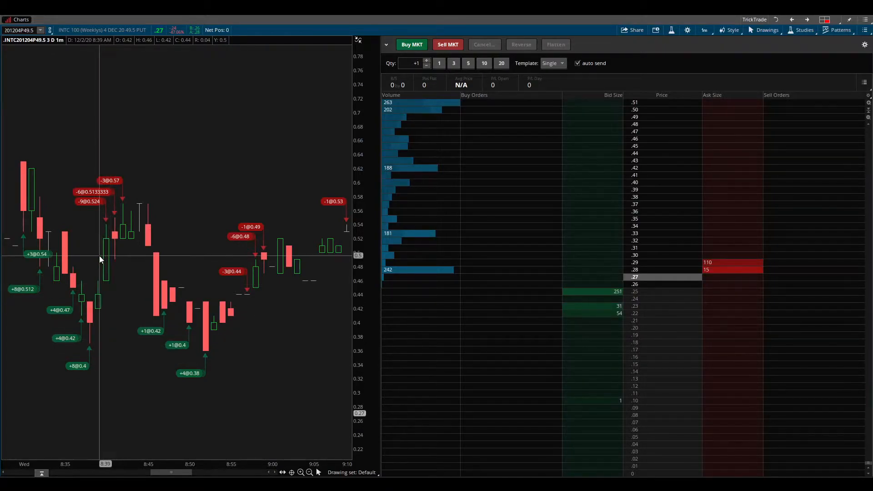
pyautogui.moveTo(104, 212)
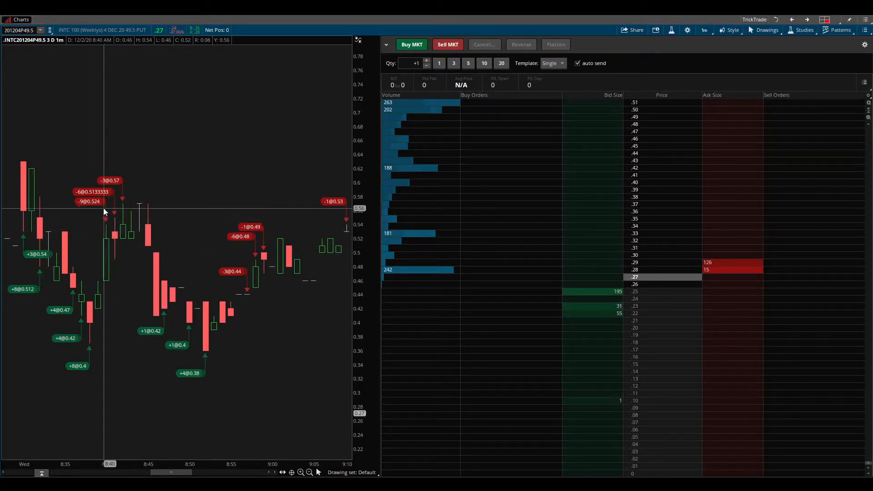
pyautogui.moveTo(86, 205)
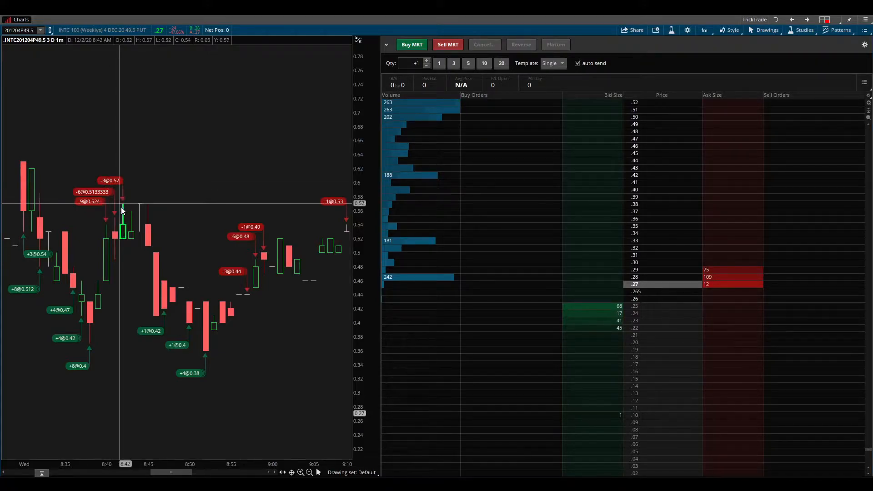
pyautogui.moveTo(162, 320)
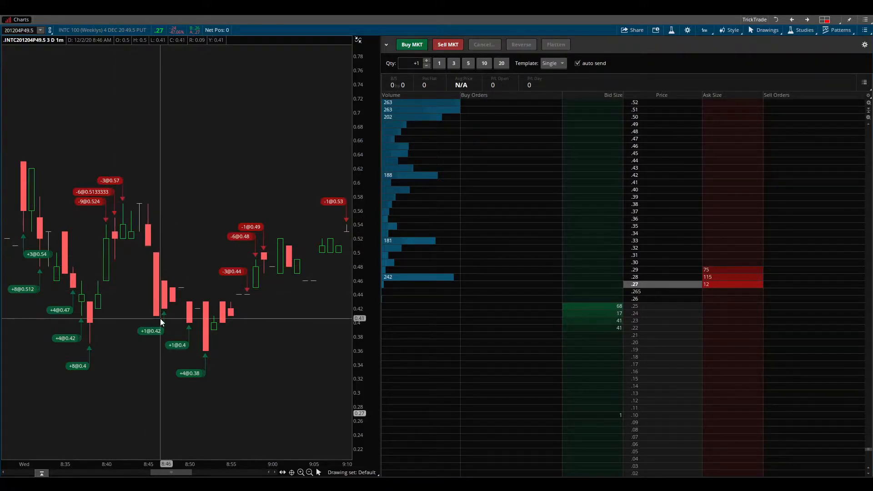
pyautogui.moveTo(170, 338)
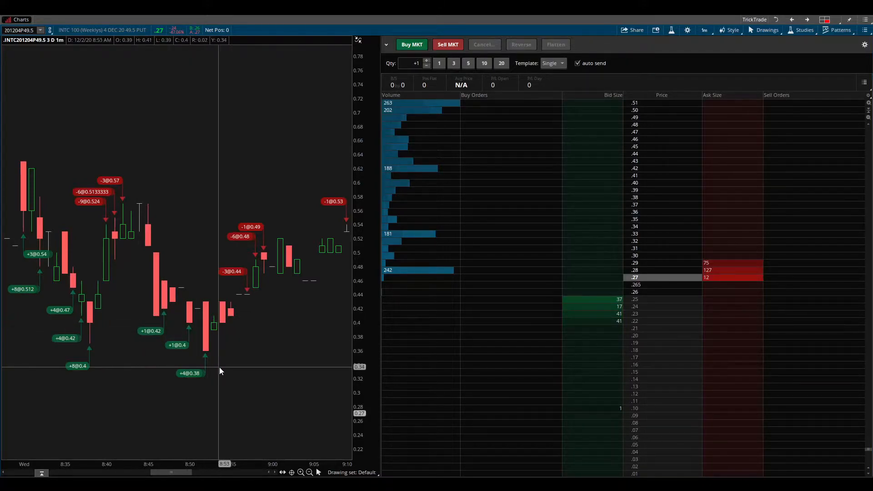
pyautogui.moveTo(208, 357)
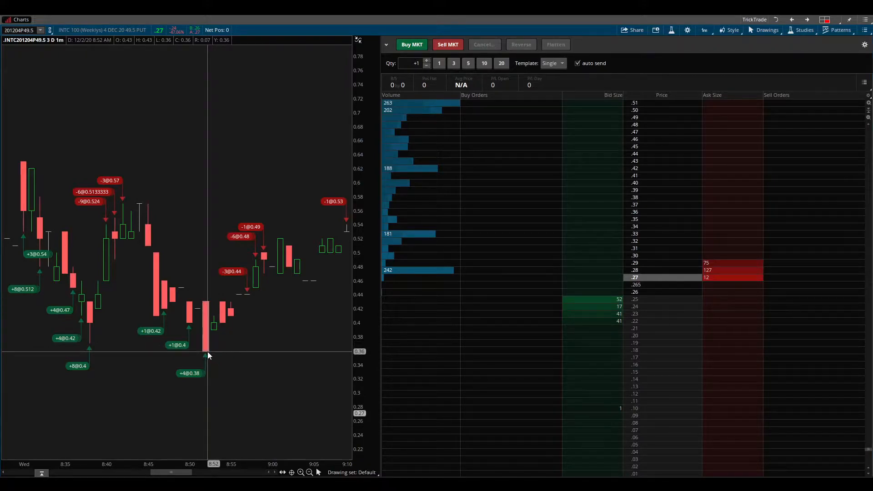
pyautogui.moveTo(200, 352)
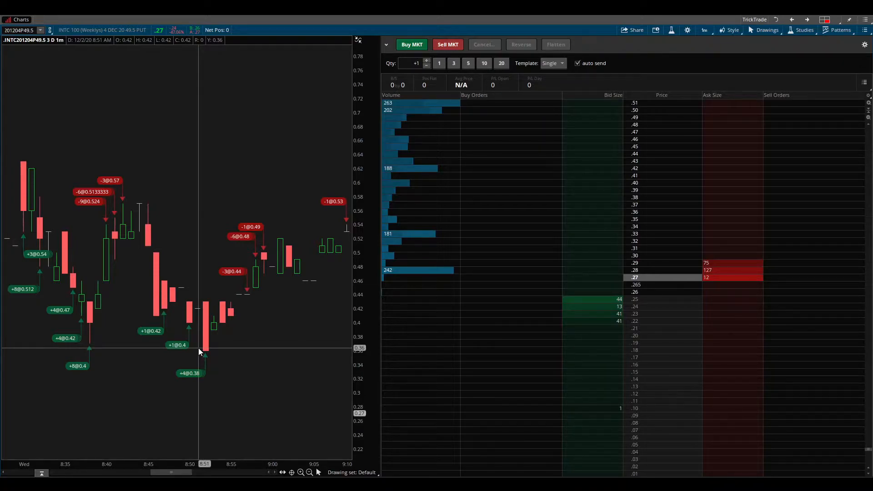
pyautogui.moveTo(207, 349)
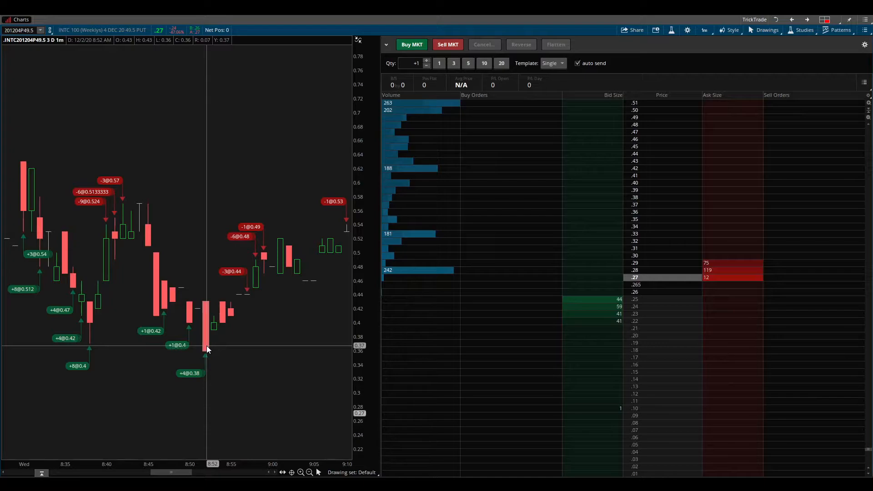
pyautogui.moveTo(244, 327)
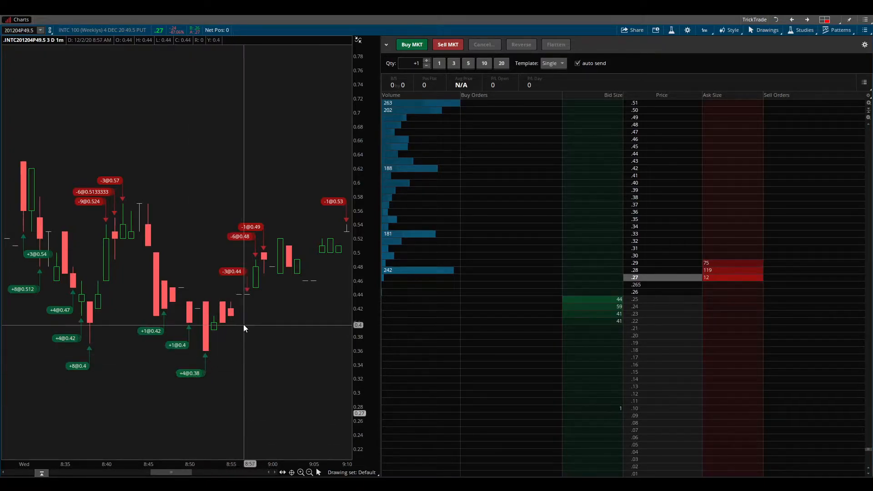
pyautogui.moveTo(223, 307)
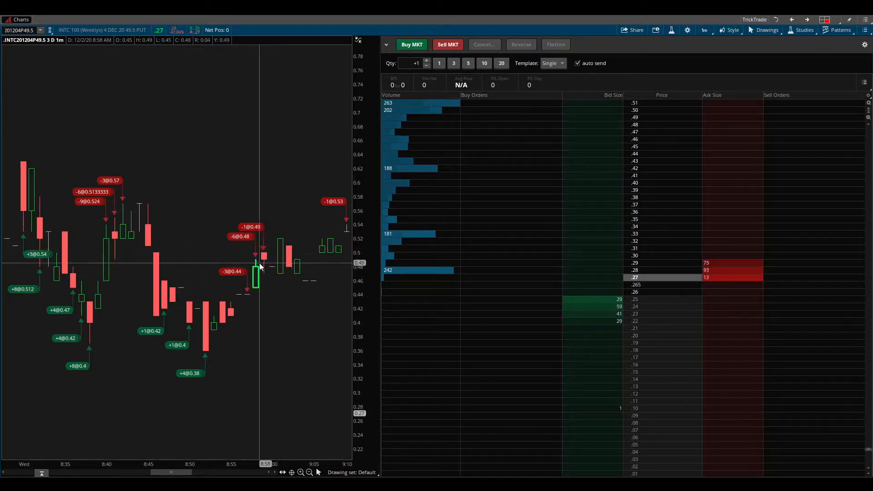
pyautogui.moveTo(257, 268)
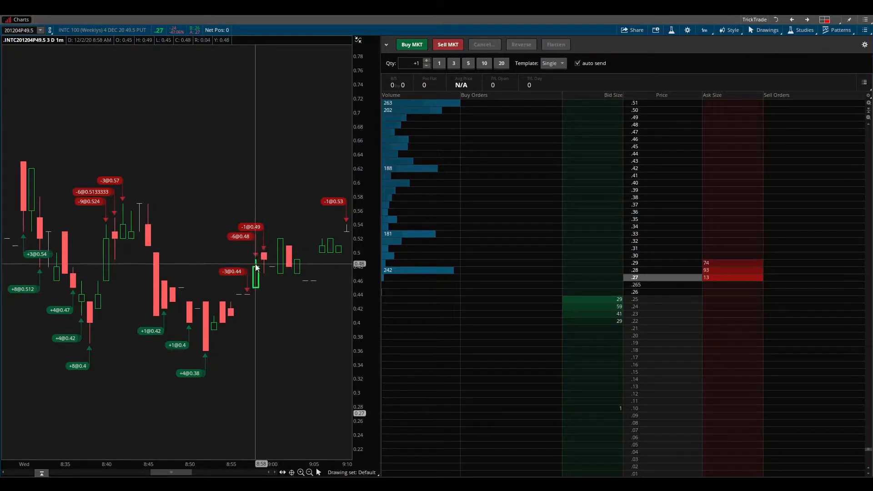
pyautogui.moveTo(271, 230)
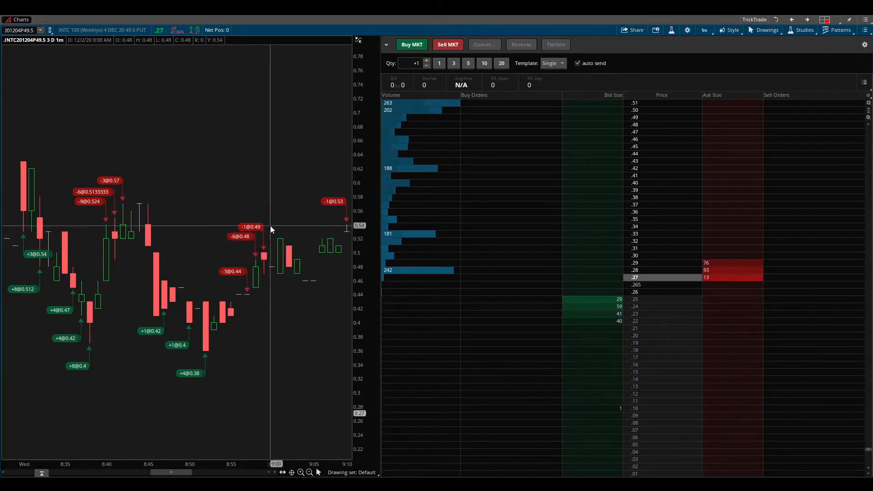
pyautogui.moveTo(299, 420)
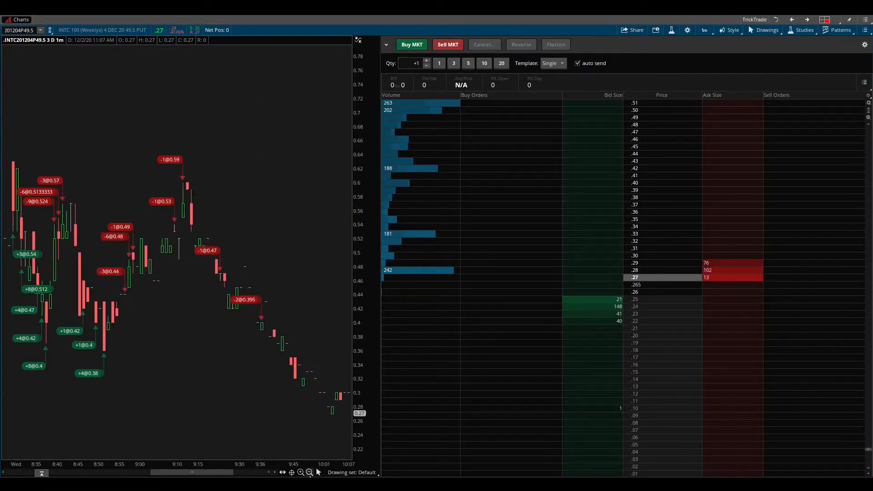
pyautogui.moveTo(153, 229)
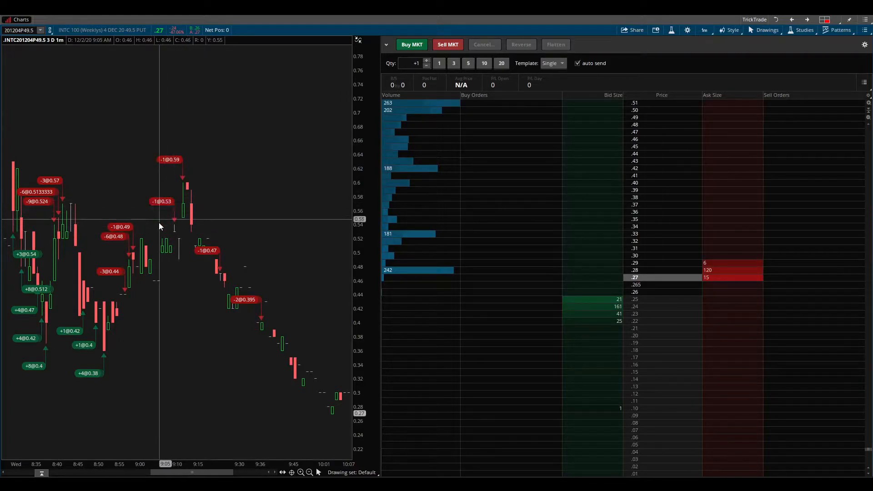
pyautogui.moveTo(136, 259)
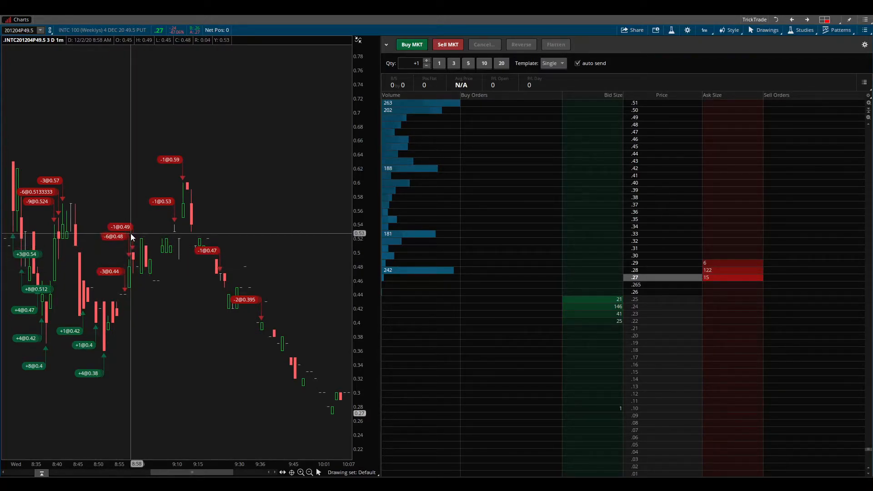
pyautogui.moveTo(170, 202)
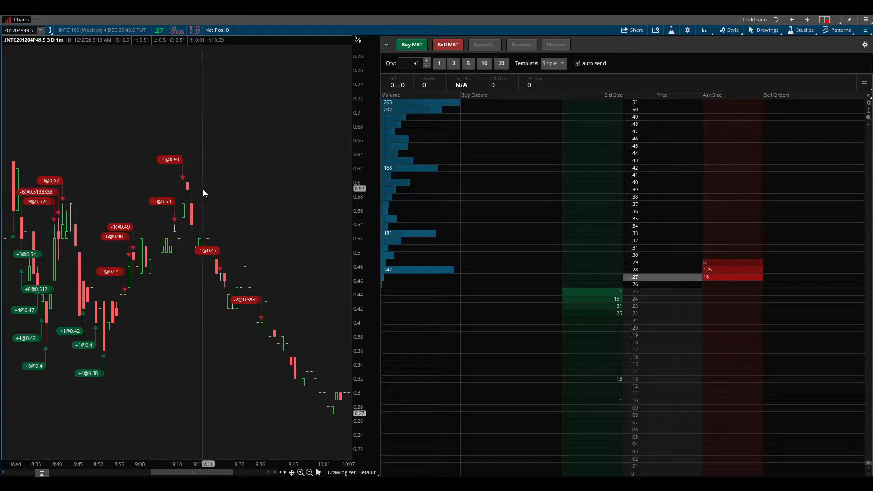
pyautogui.moveTo(219, 299)
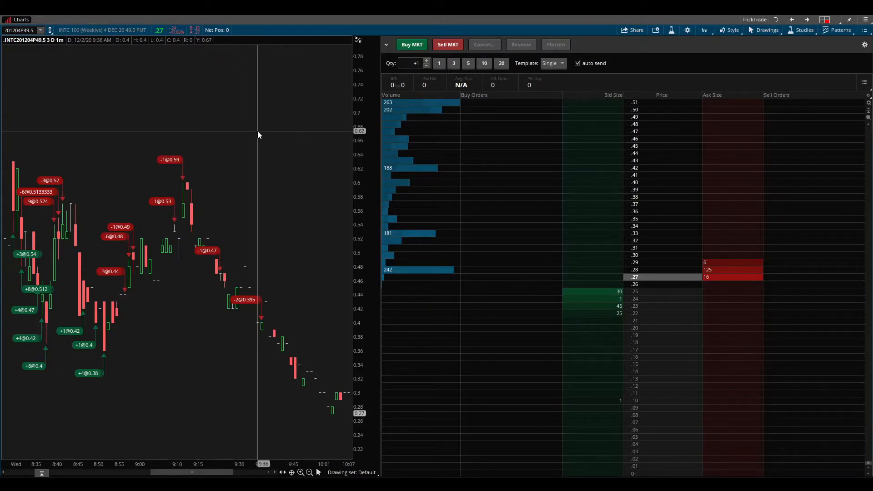
pyautogui.moveTo(590, 26)
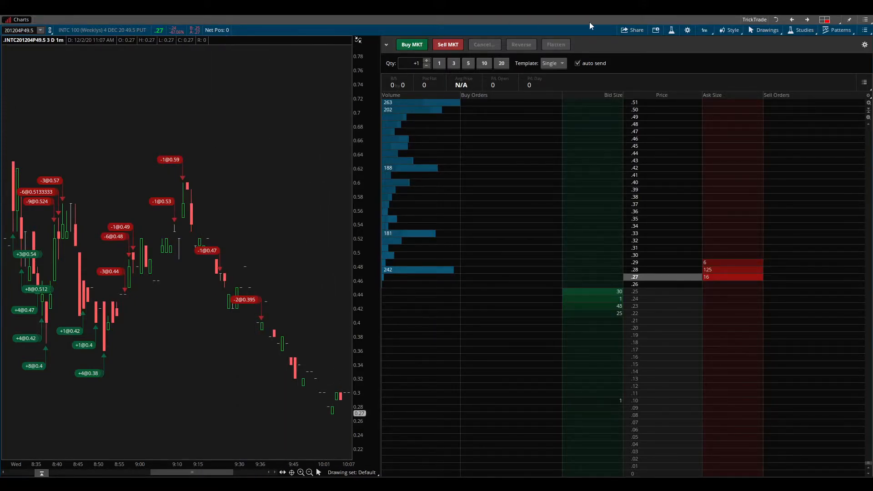
pyautogui.moveTo(194, 219)
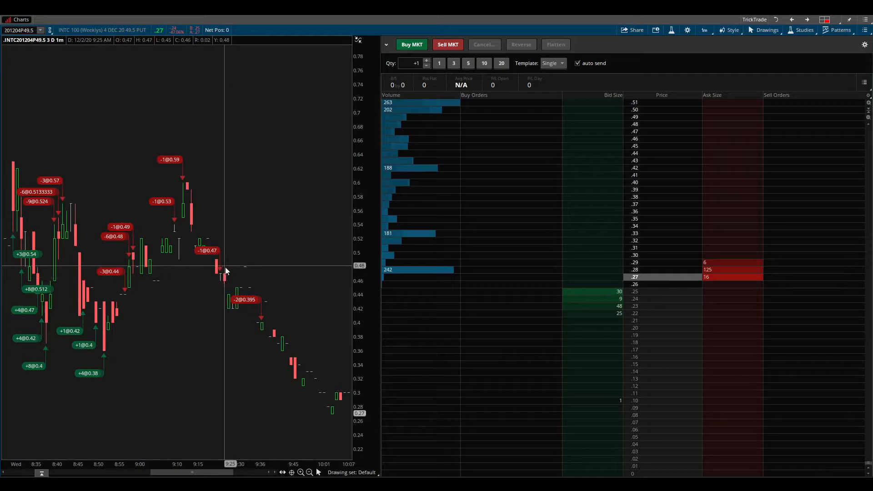
pyautogui.moveTo(224, 286)
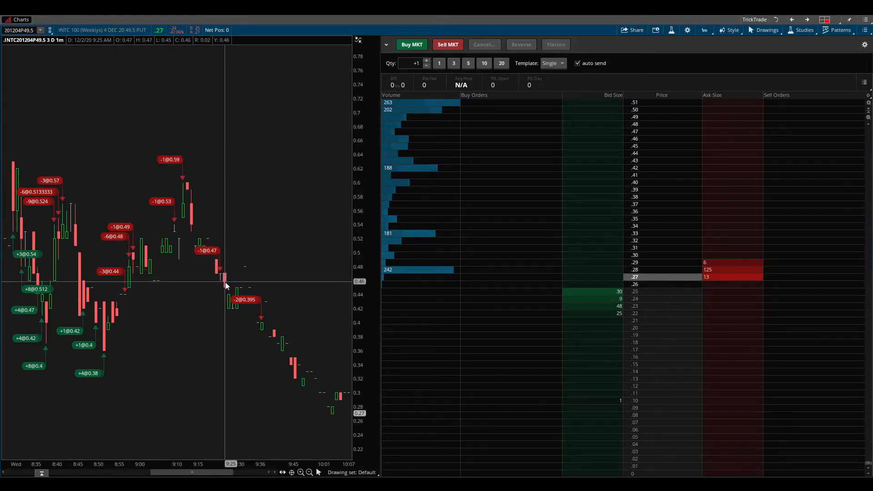
pyautogui.moveTo(273, 323)
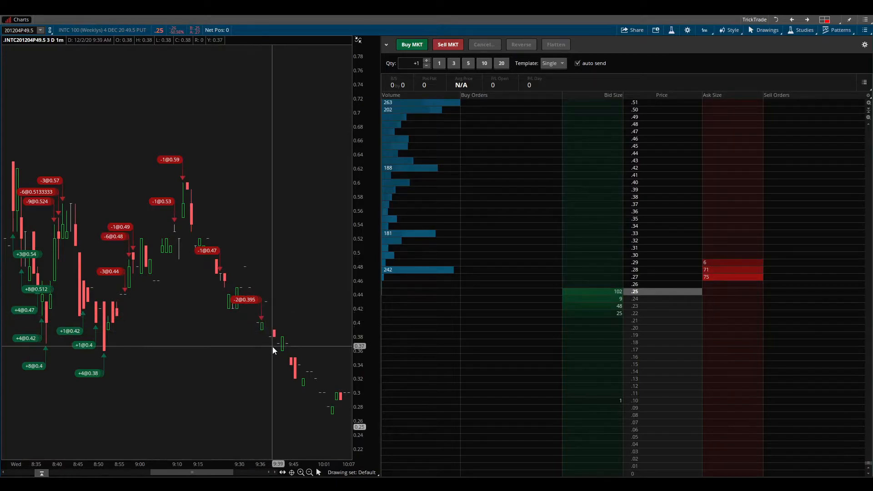
# Restore cells so the QQQ, INTC and option charts return to the workspace
pyautogui.click(865, 29)
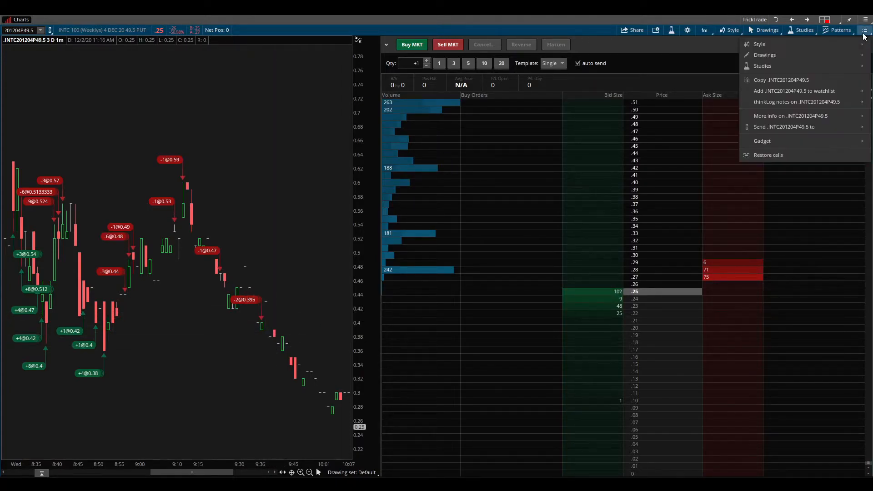
pyautogui.moveTo(797, 101)
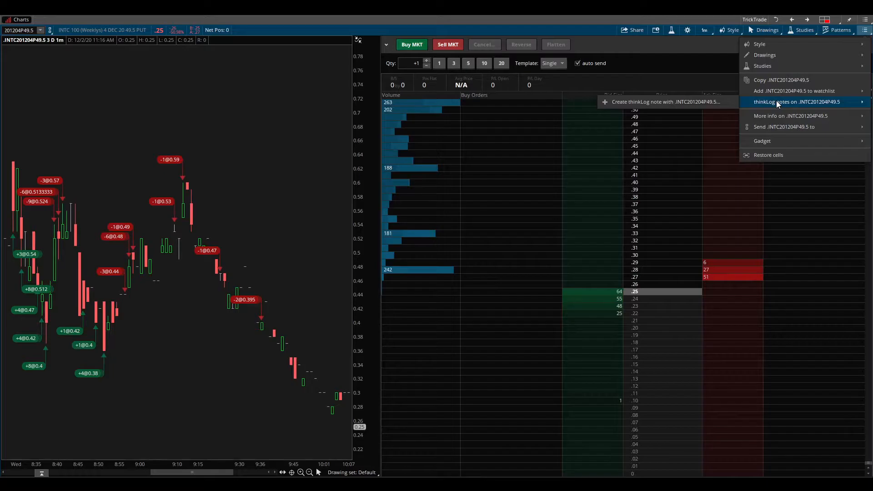
pyautogui.moveTo(780, 80)
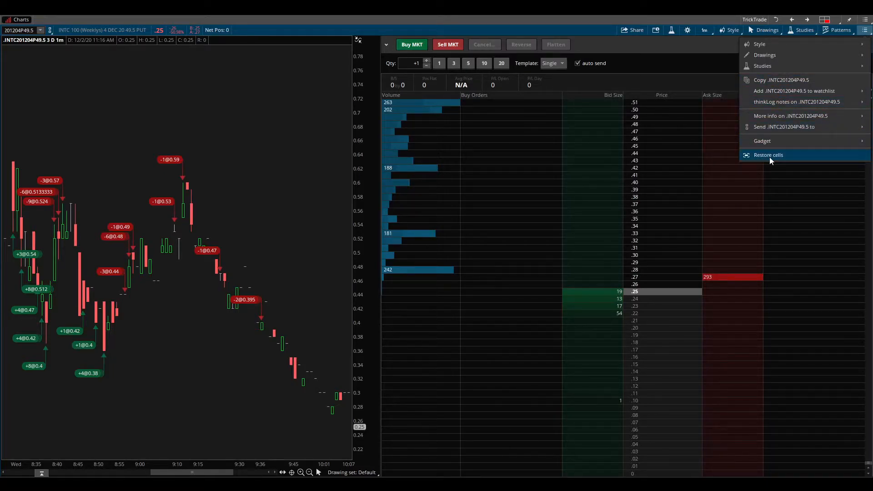
pyautogui.click(768, 154)
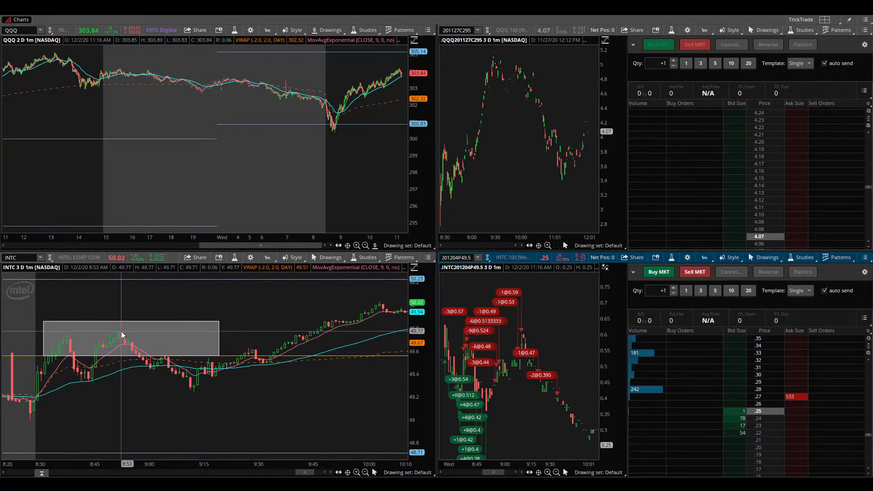
pyautogui.moveTo(120, 334)
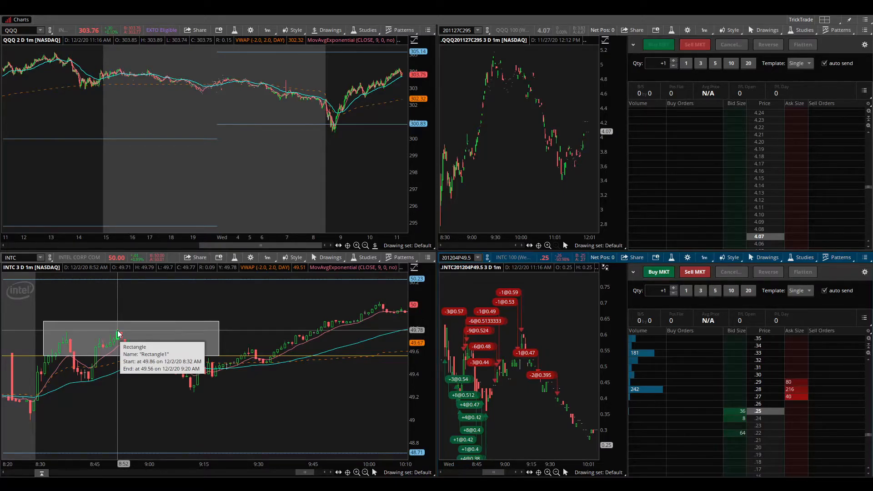
pyautogui.moveTo(148, 365)
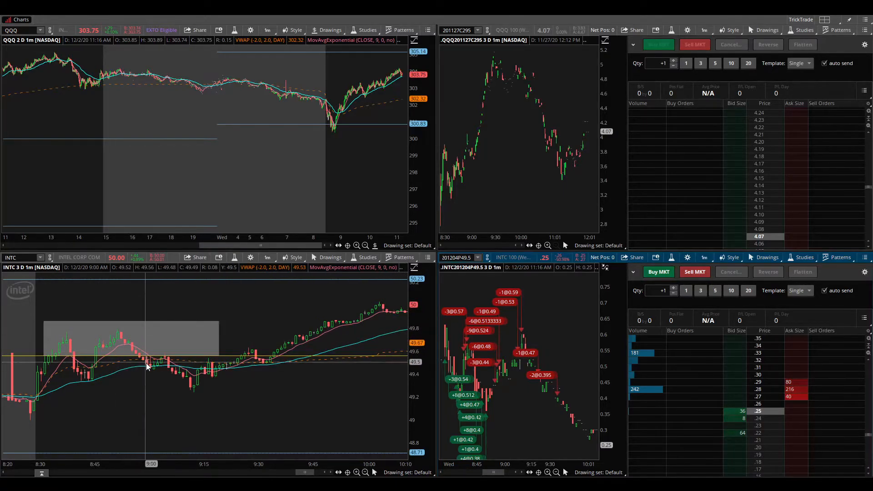
pyautogui.moveTo(218, 393)
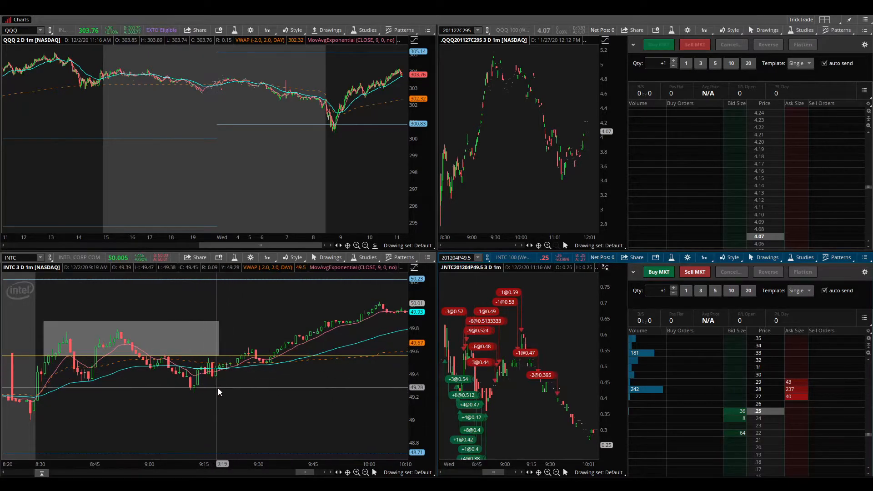
pyautogui.moveTo(170, 361)
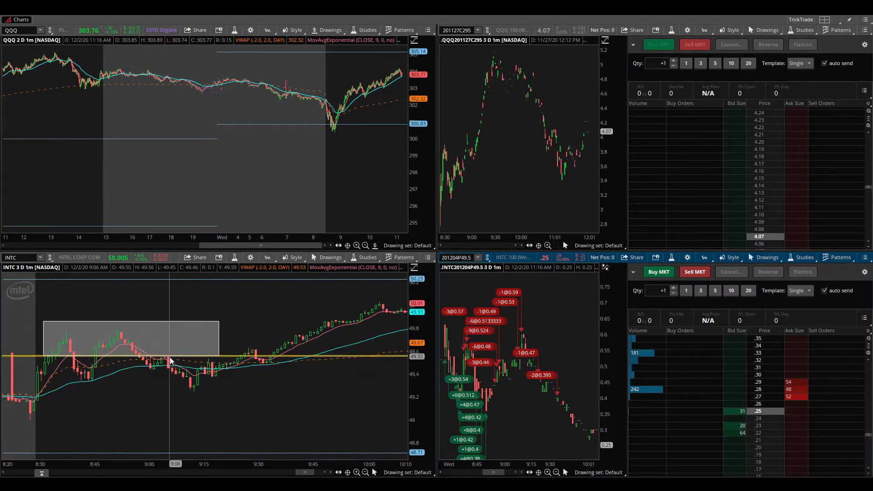
pyautogui.moveTo(168, 360)
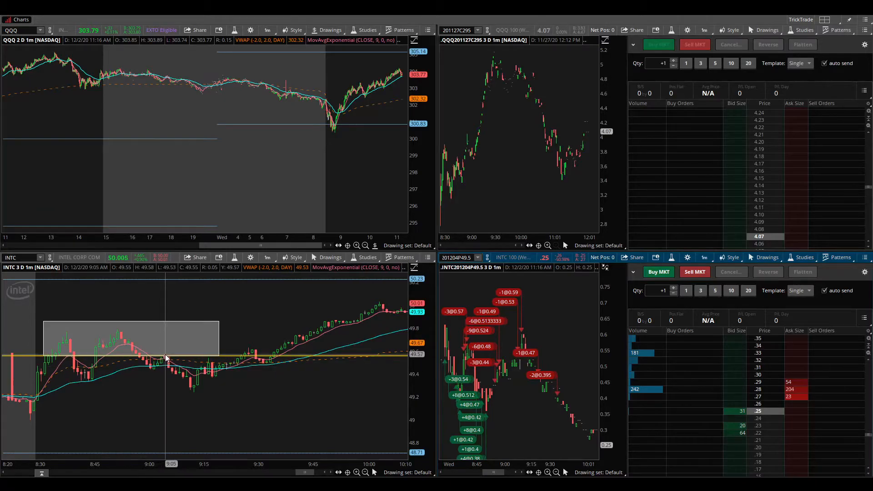
pyautogui.moveTo(189, 384)
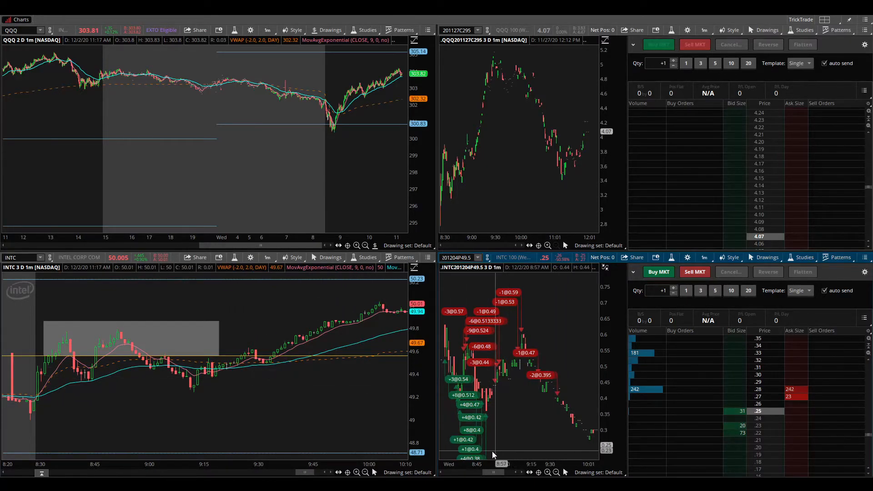
pyautogui.moveTo(524, 421)
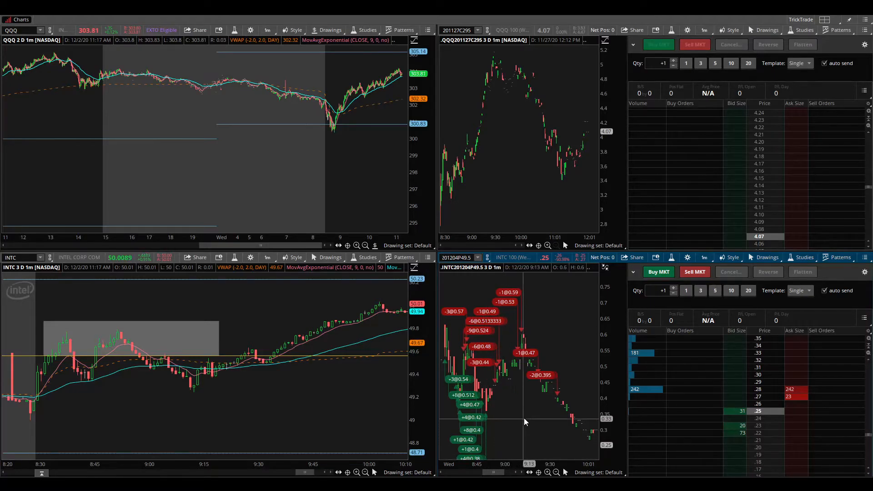
pyautogui.moveTo(553, 391)
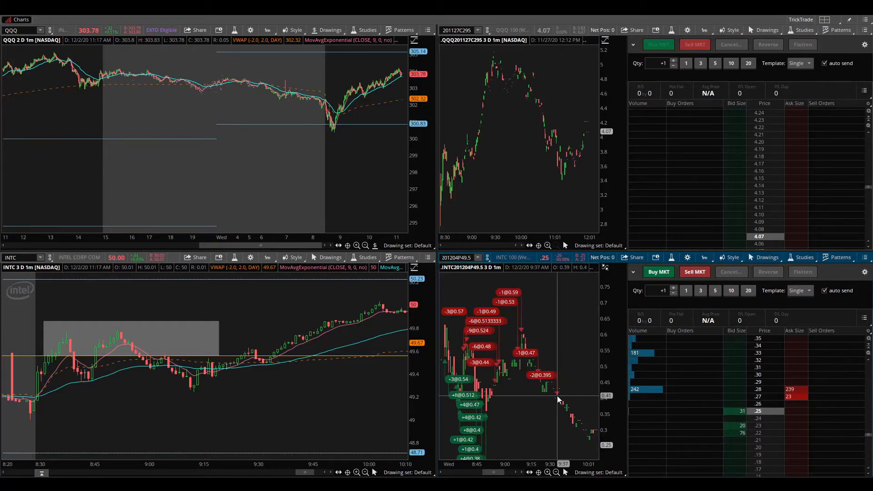
pyautogui.moveTo(557, 413)
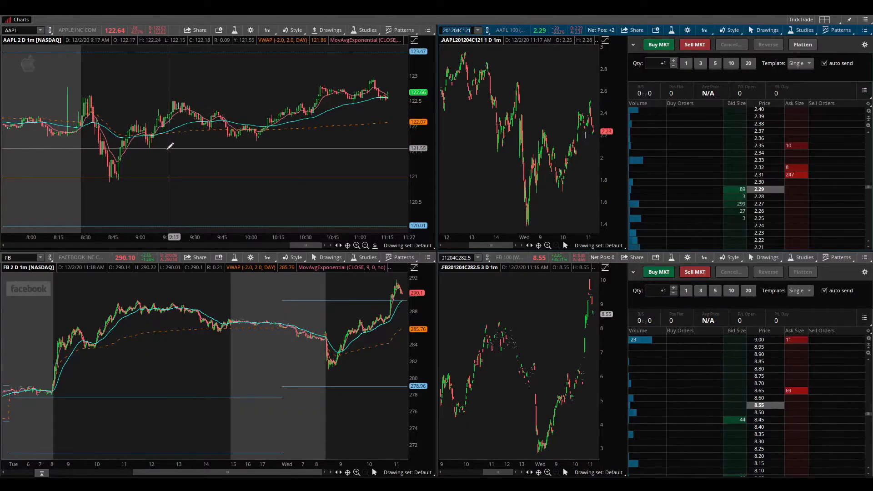
pyautogui.moveTo(115, 146)
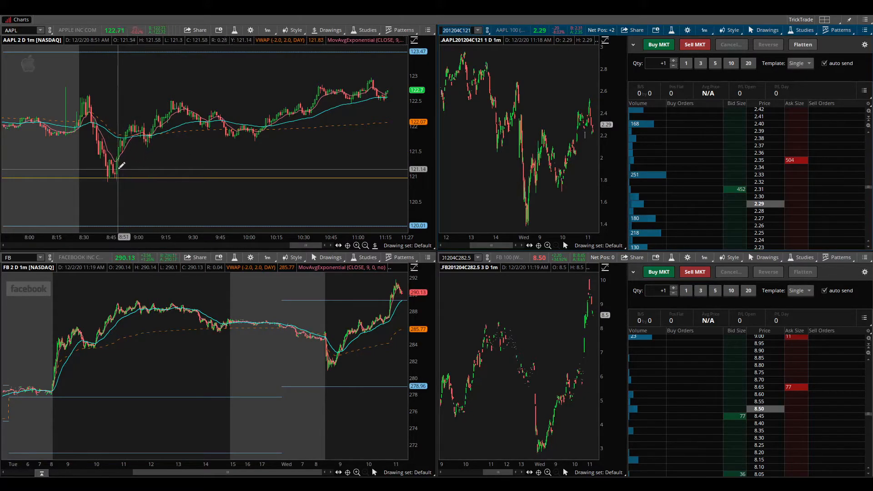
pyautogui.moveTo(111, 167)
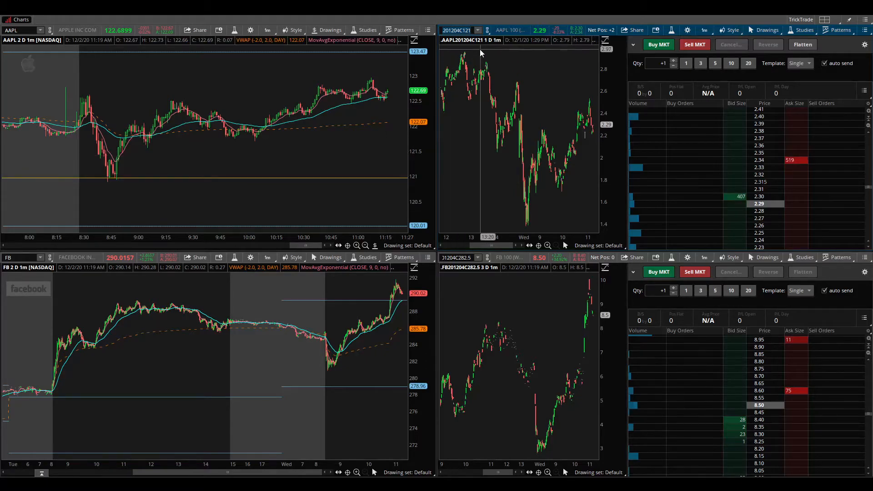
pyautogui.moveTo(515, 218)
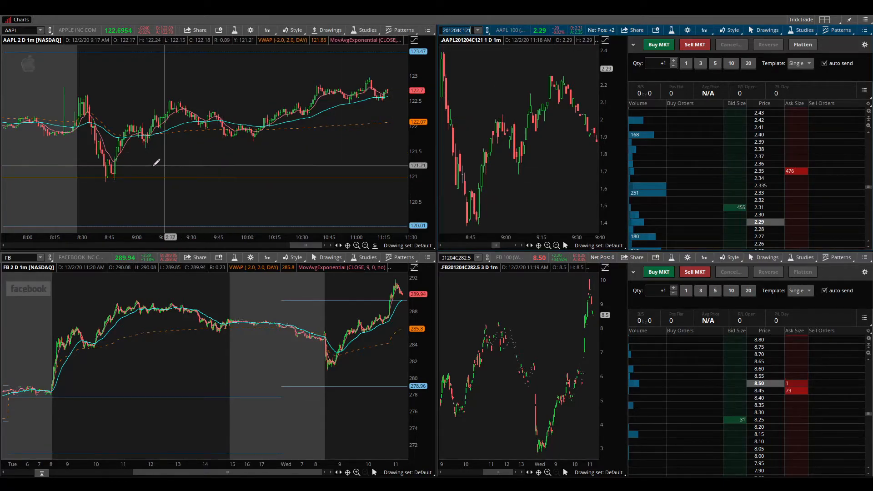
pyautogui.moveTo(115, 178)
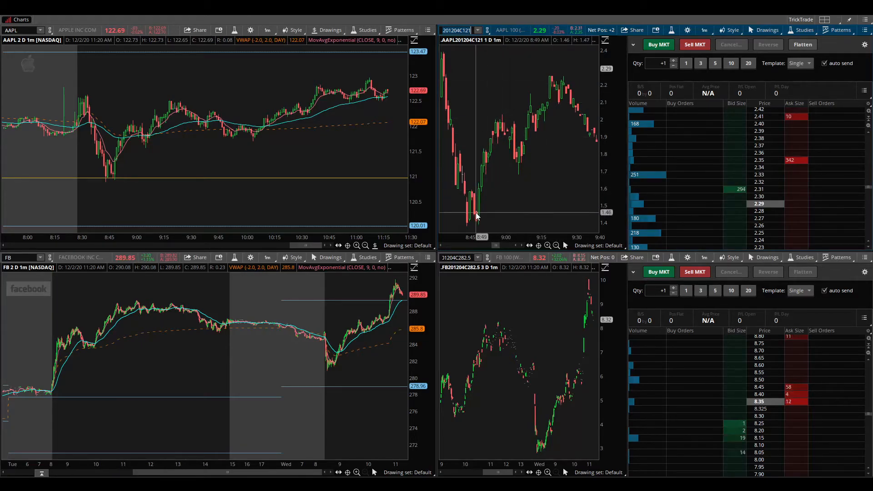
pyautogui.moveTo(554, 94)
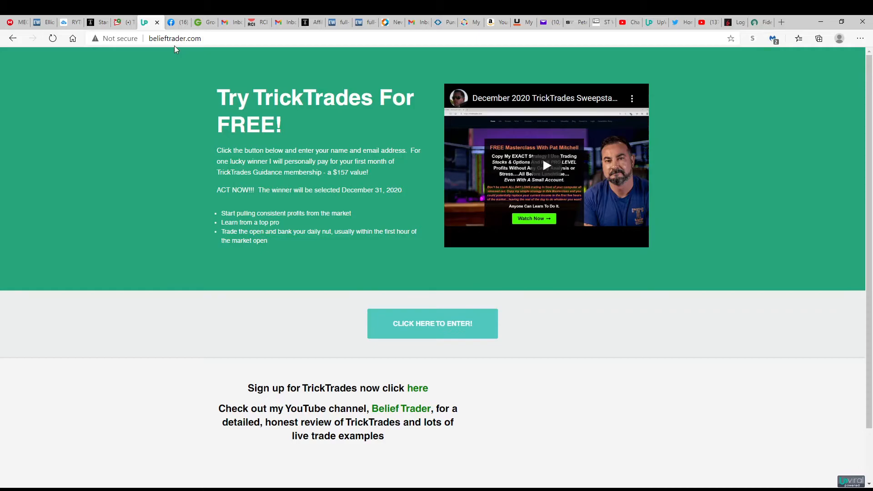
pyautogui.moveTo(129, 177)
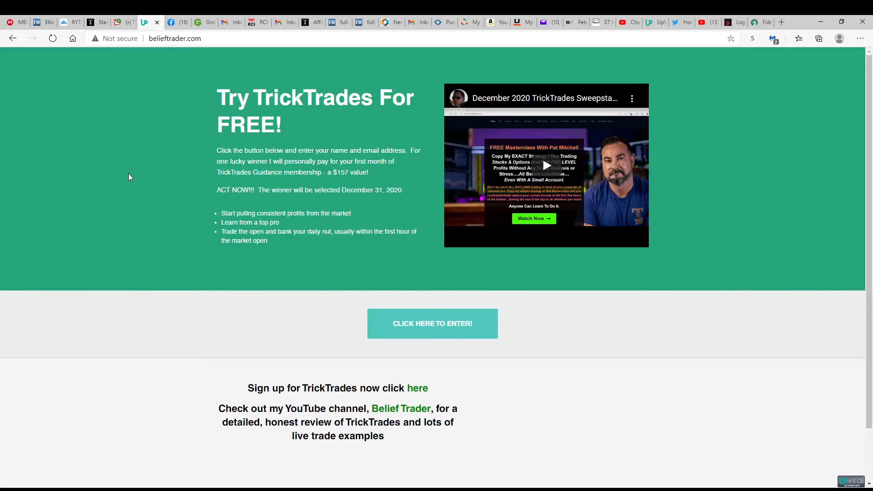
pyautogui.moveTo(133, 192)
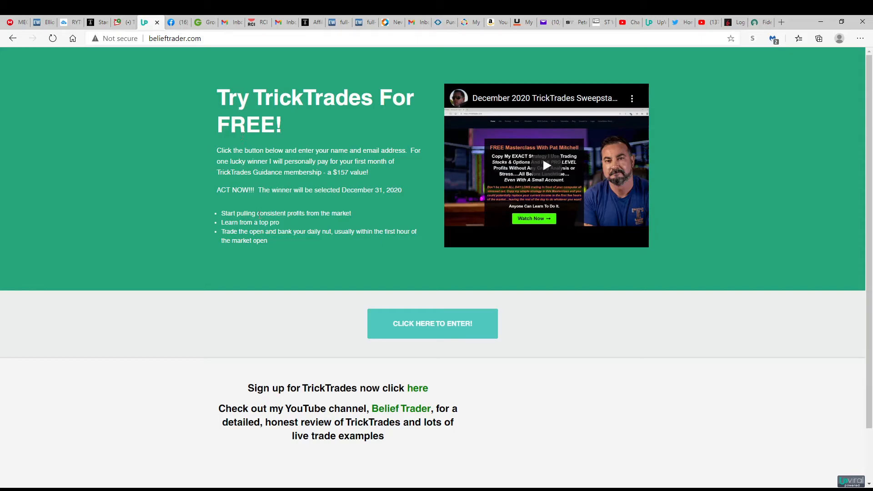
pyautogui.moveTo(329, 299)
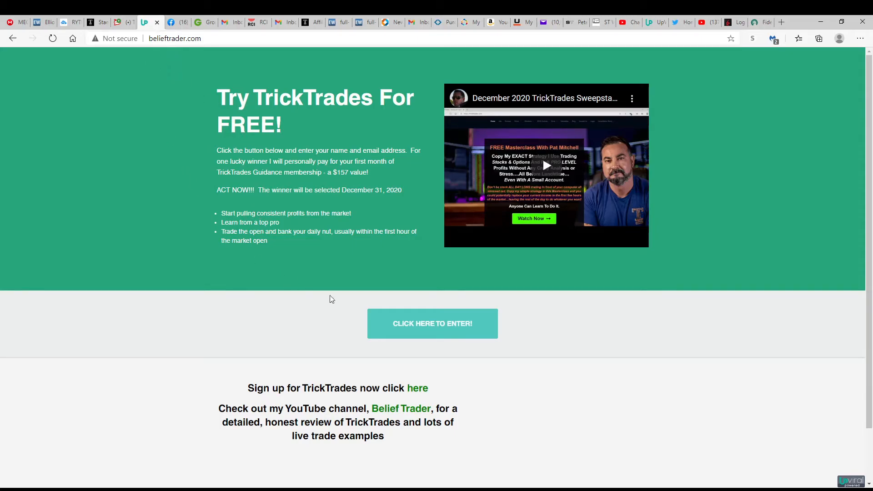
pyautogui.moveTo(273, 290)
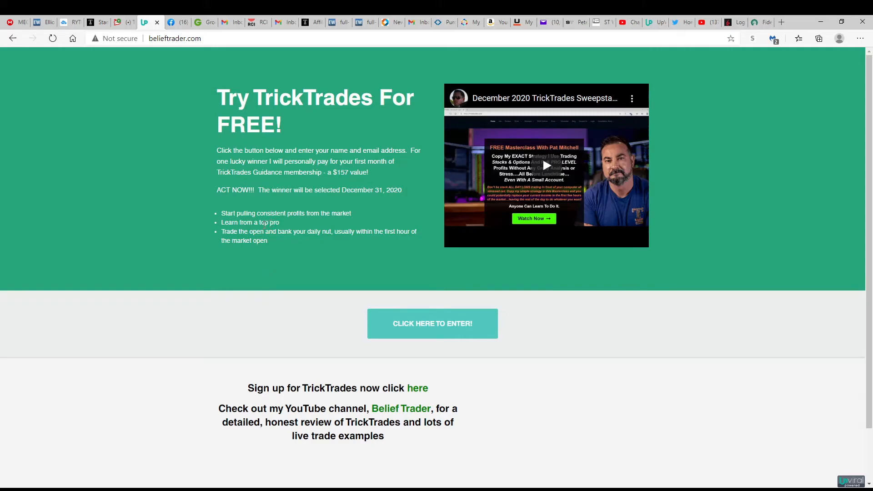
pyautogui.moveTo(126, 192)
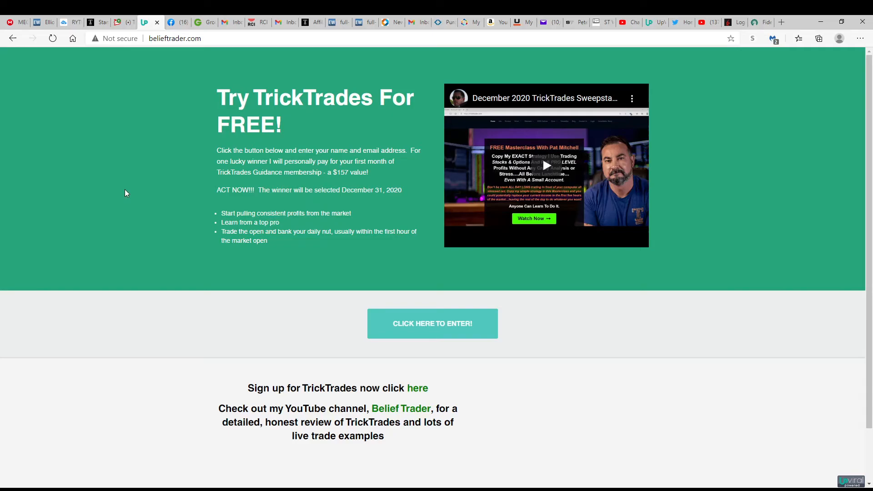
pyautogui.moveTo(223, 181)
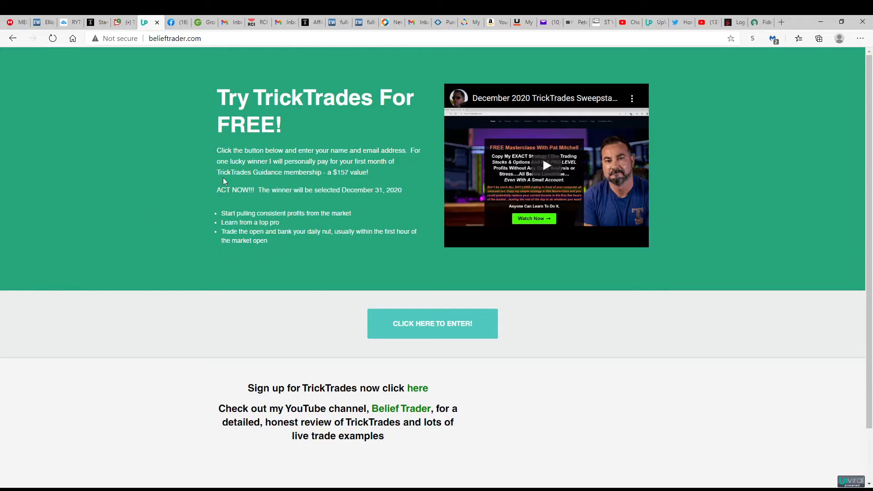
pyautogui.moveTo(308, 300)
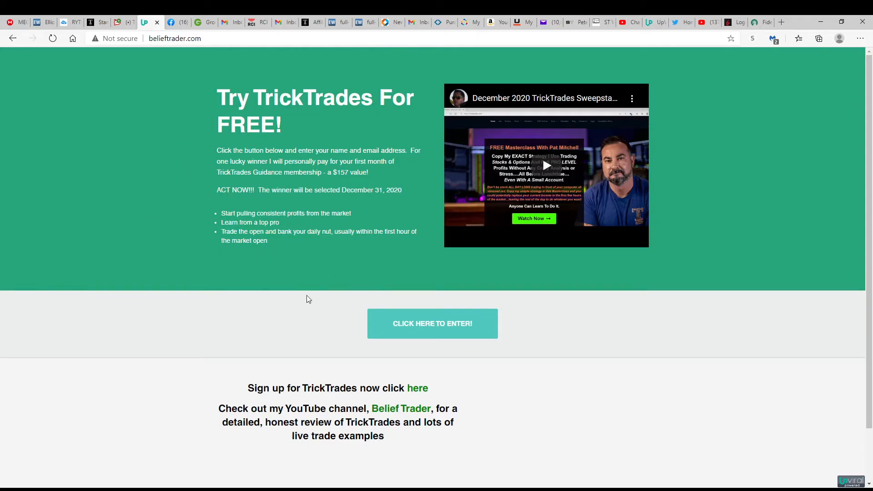
pyautogui.moveTo(432, 323)
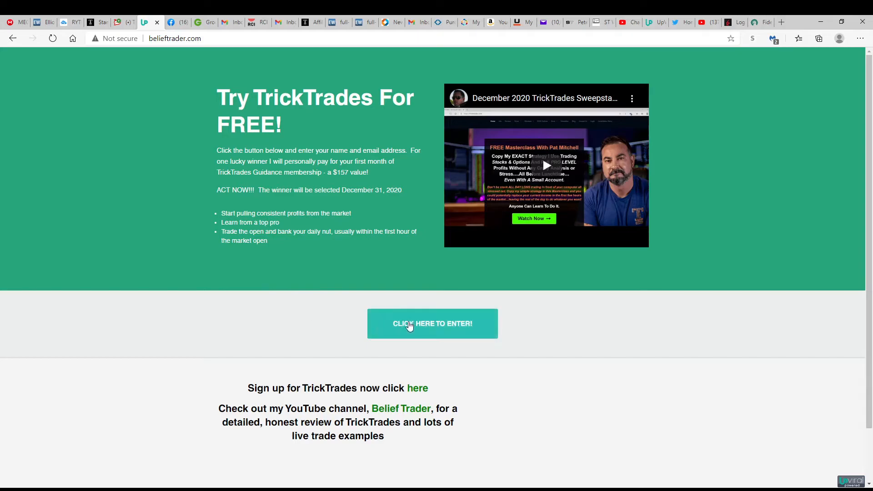
pyautogui.moveTo(336, 303)
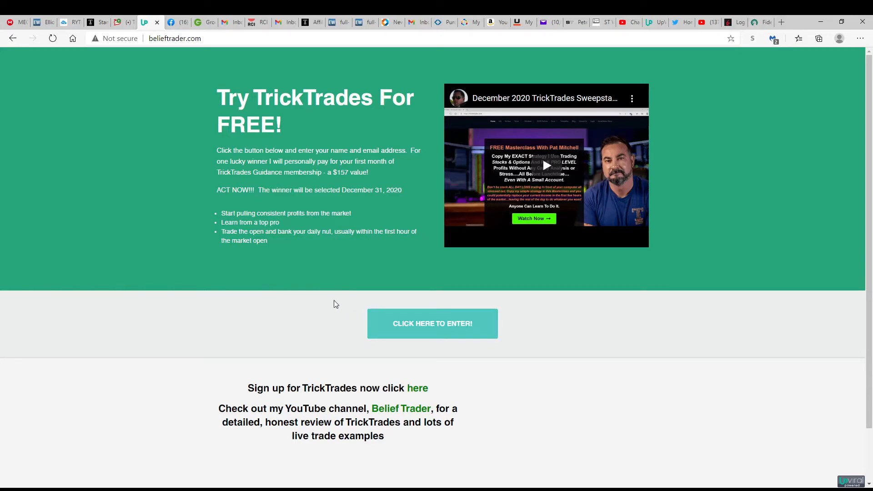
pyautogui.moveTo(329, 304)
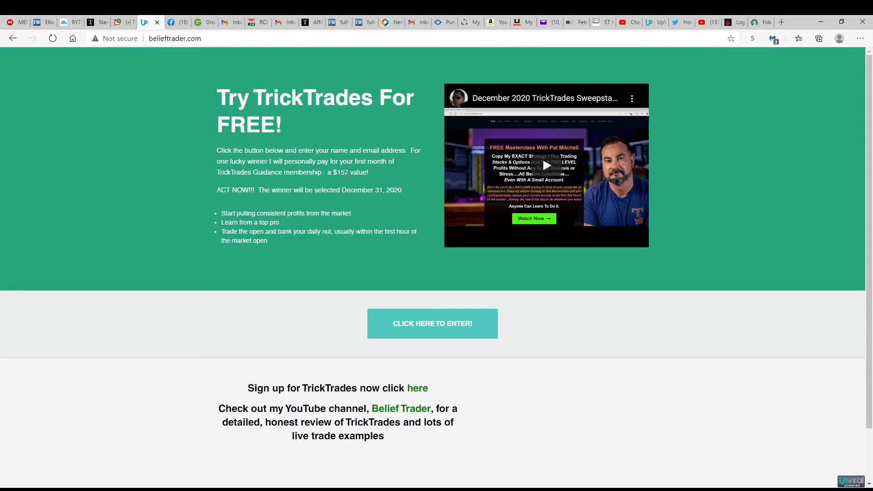
pyautogui.moveTo(344, 180)
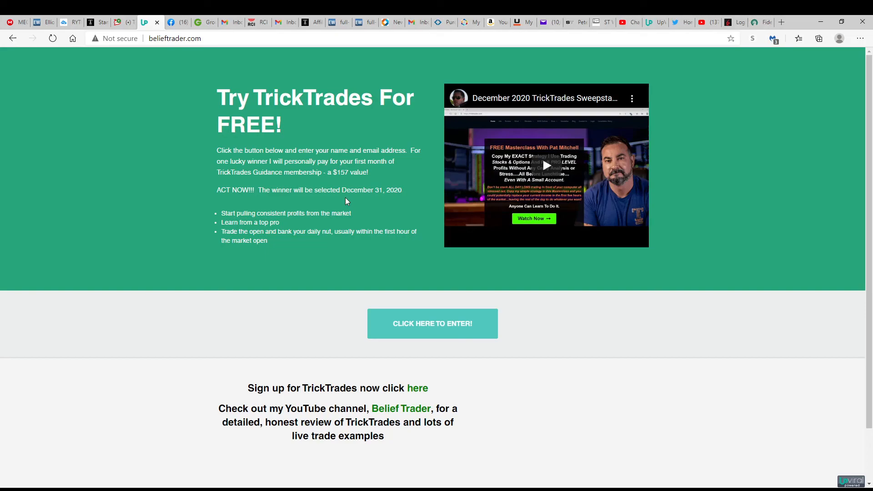
pyautogui.moveTo(359, 365)
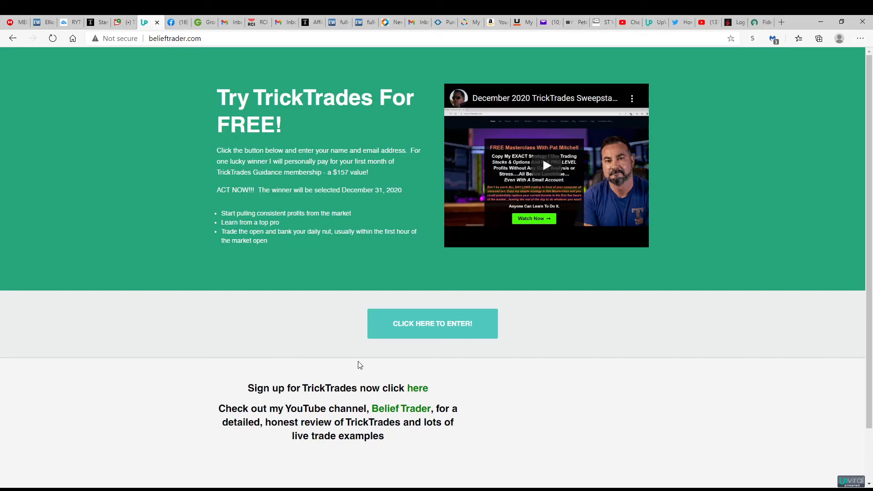
pyautogui.moveTo(328, 306)
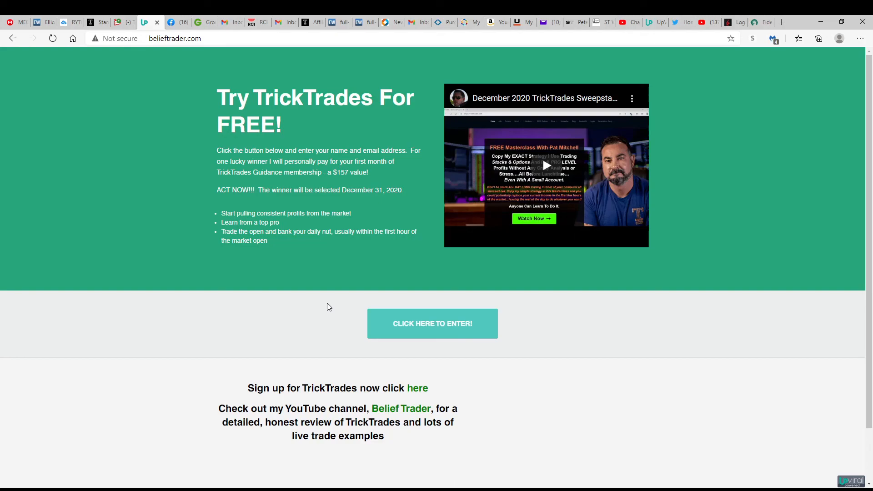
pyautogui.moveTo(430, 479)
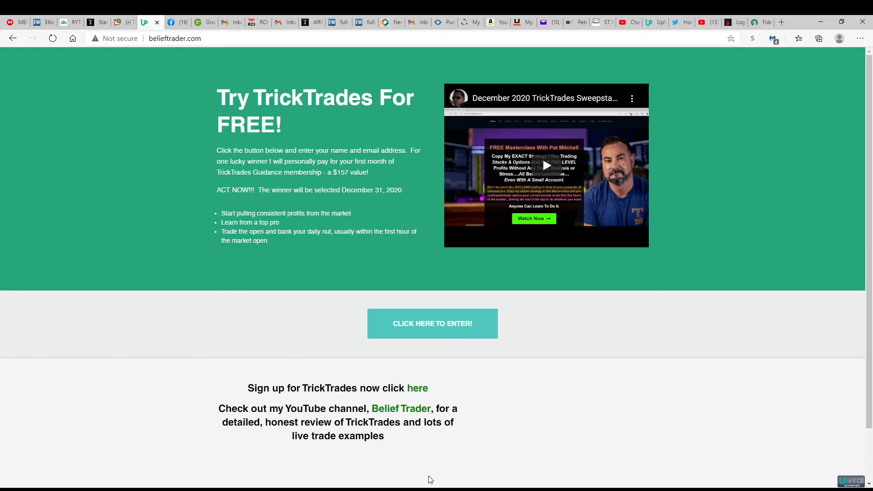